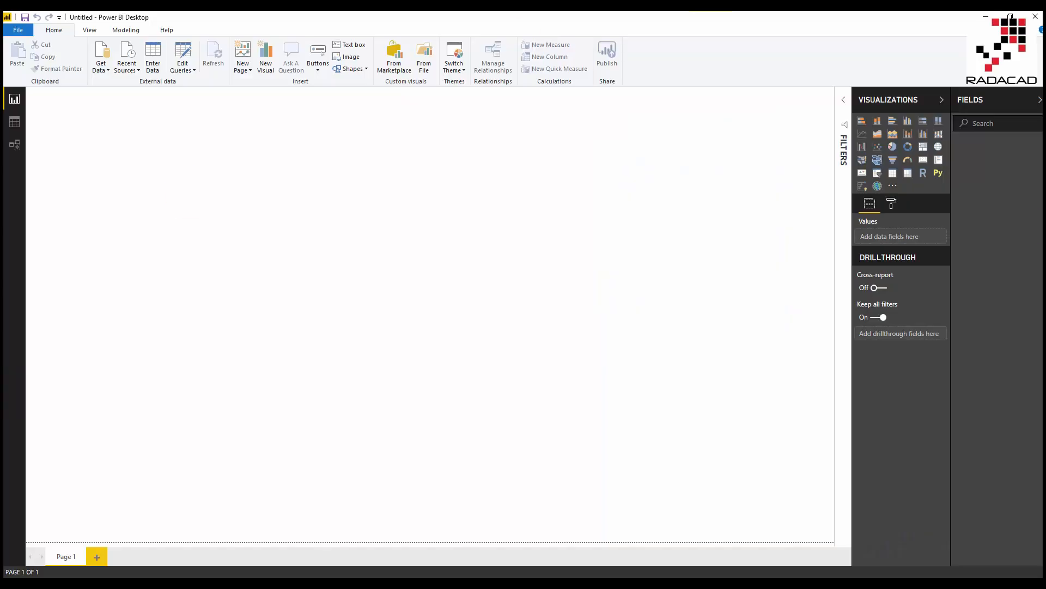
mouse_move(862, 185)
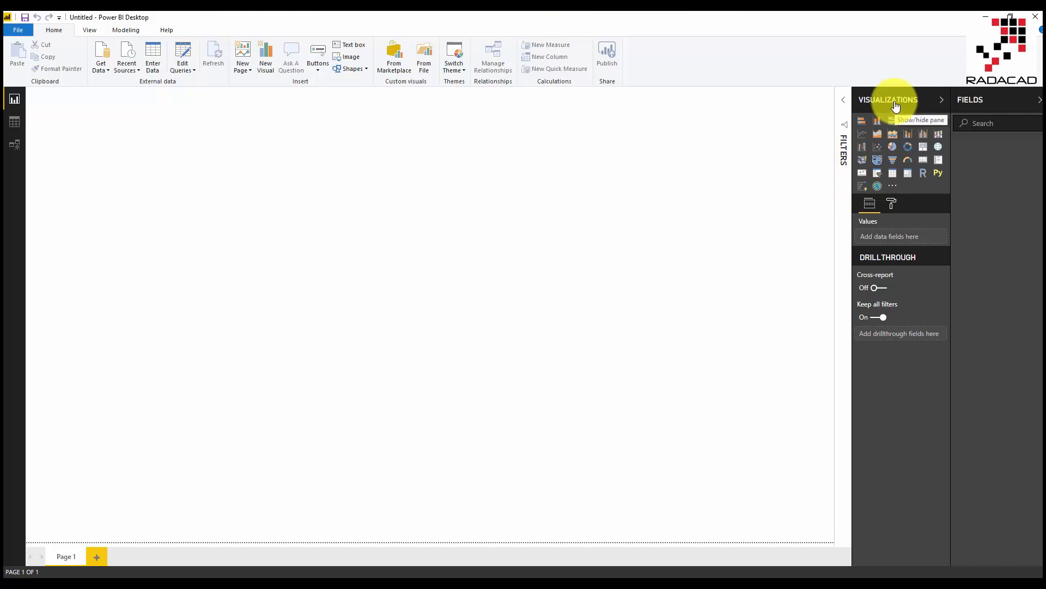
mouse_move(861, 185)
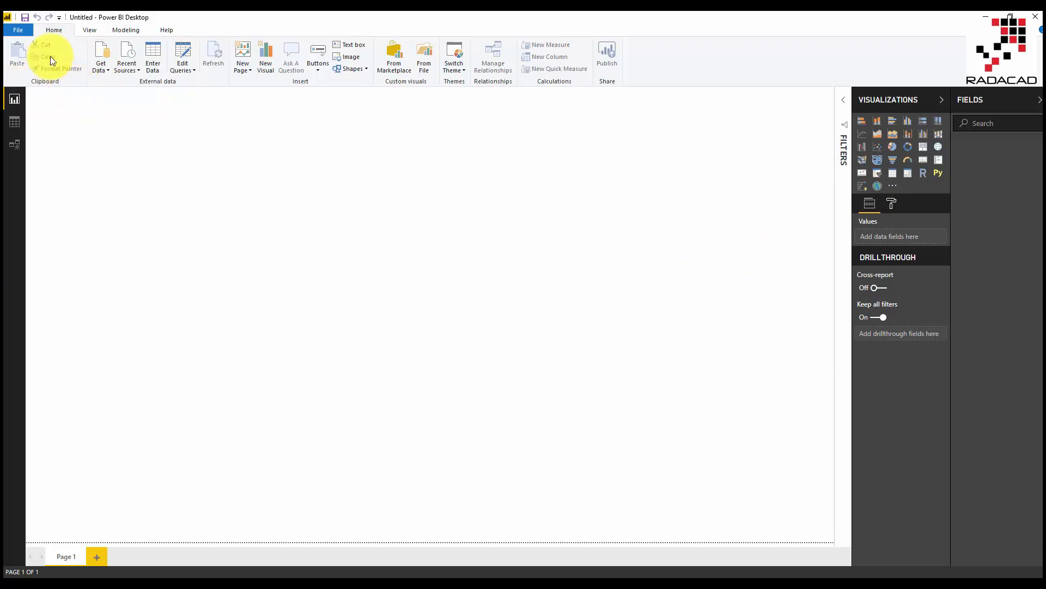
Confirm the Key influencers visual preview feature is enabled in Options and close the dialog.
click(18, 30)
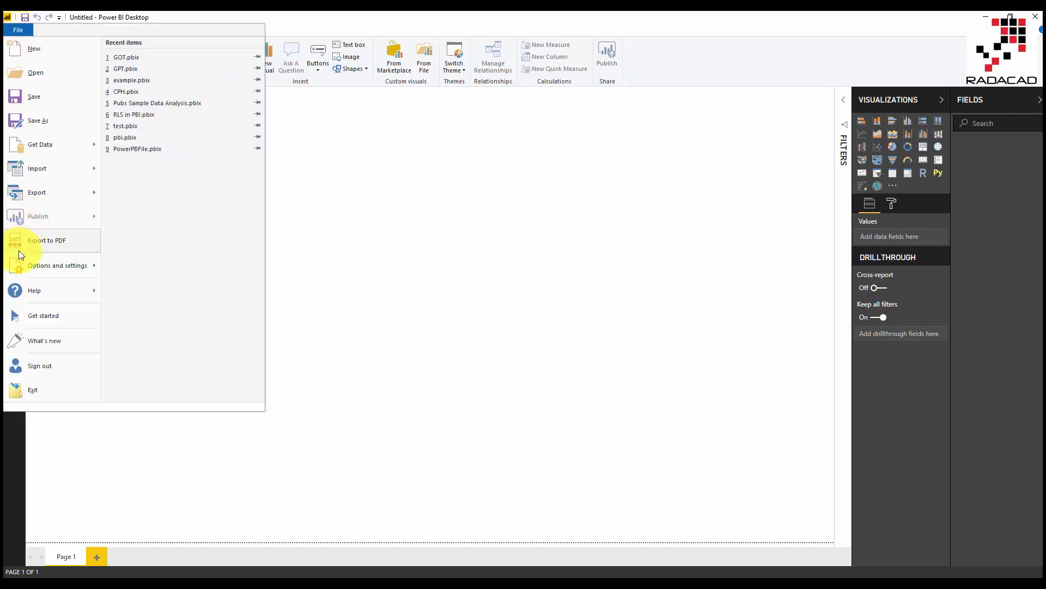
click(57, 264)
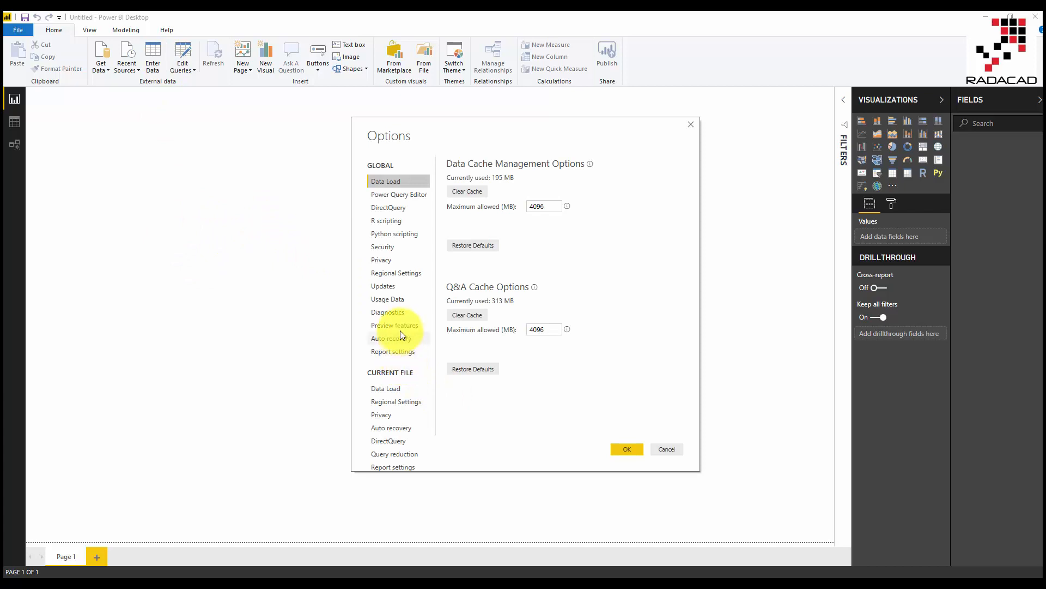
click(394, 325)
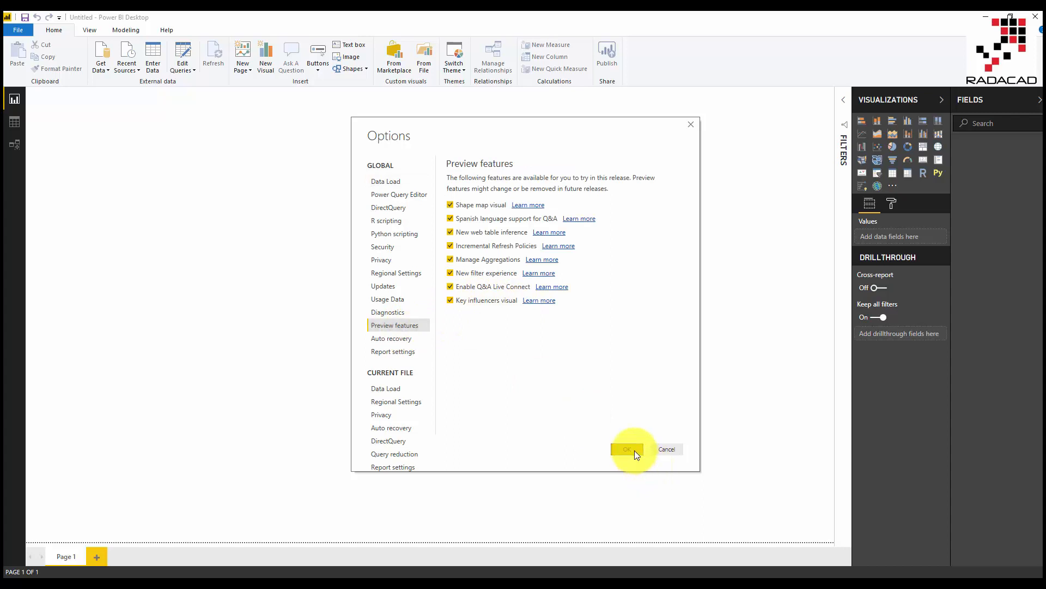
click(626, 448)
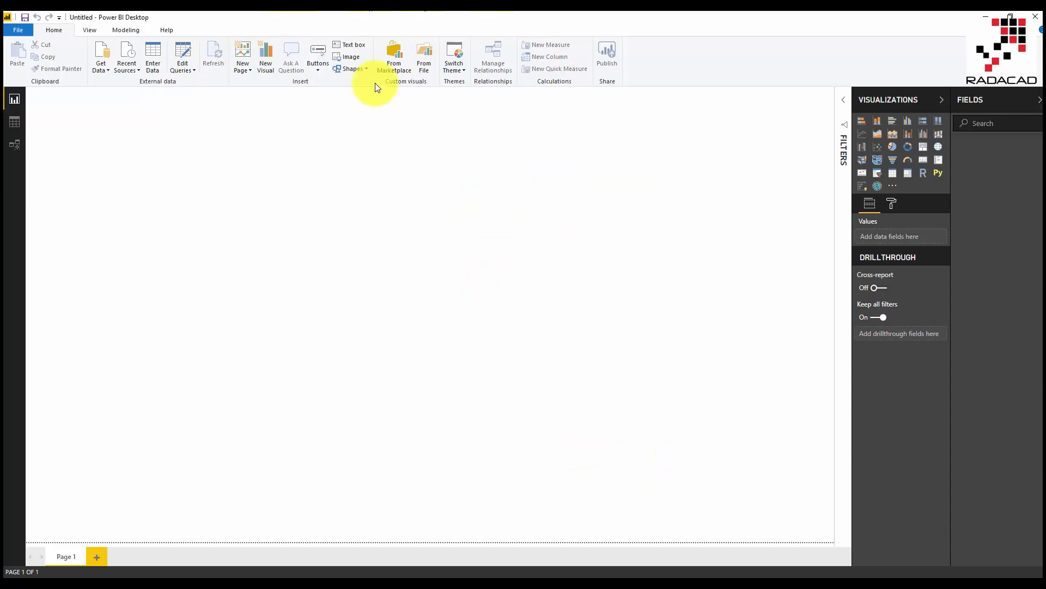
mouse_move(861, 151)
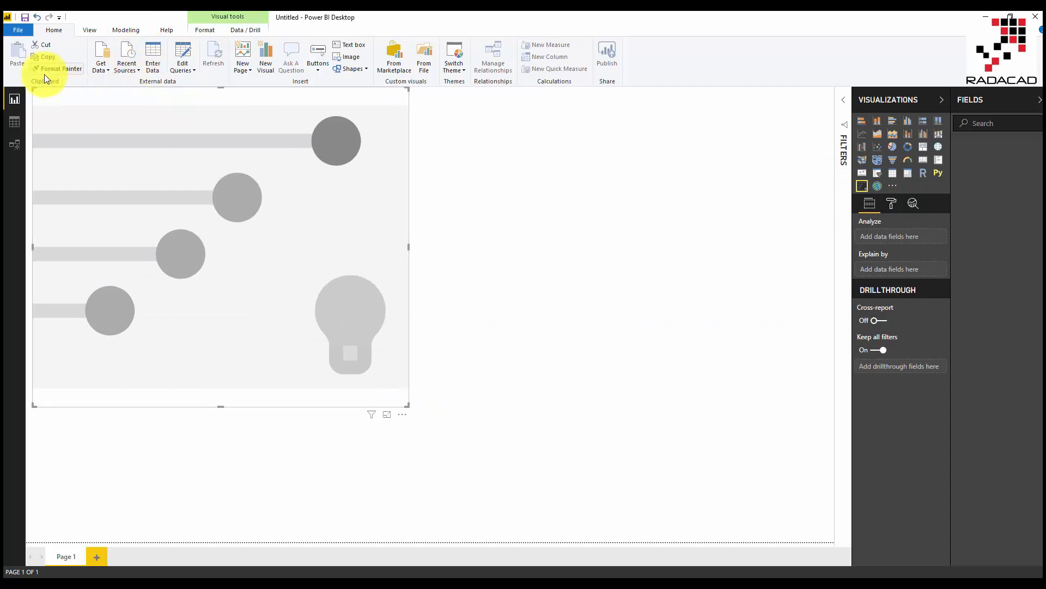
Import concrete.csv with the Text/CSV connector and load it into the model.
click(100, 57)
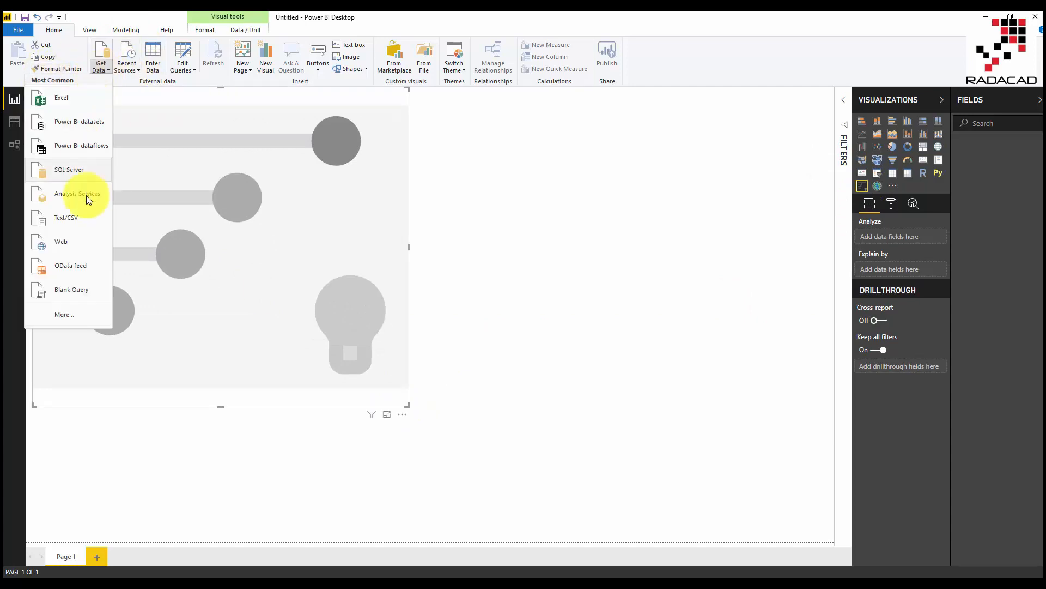
mouse_move(66, 217)
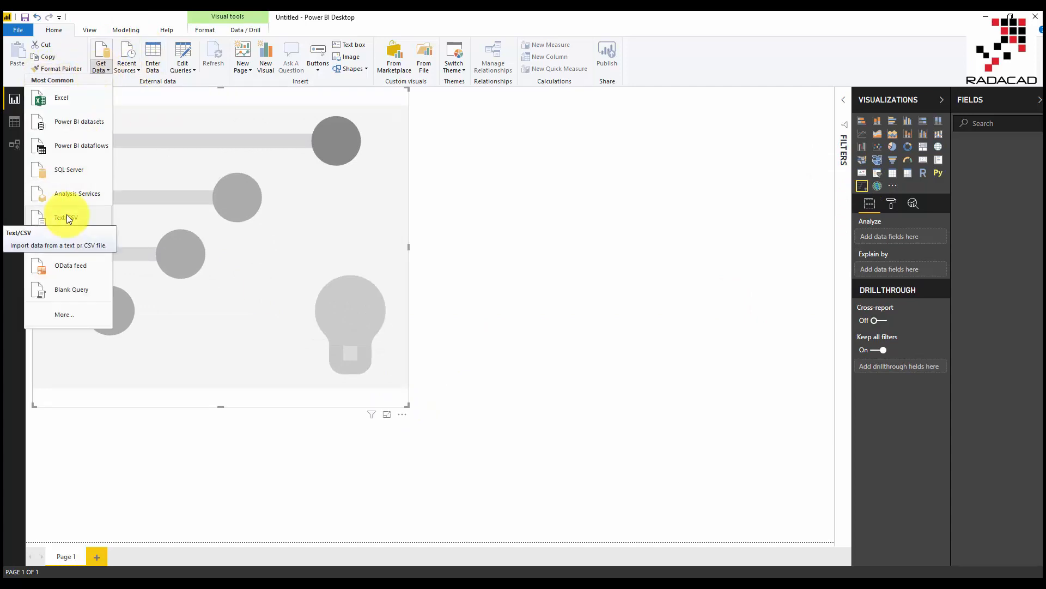
click(65, 217)
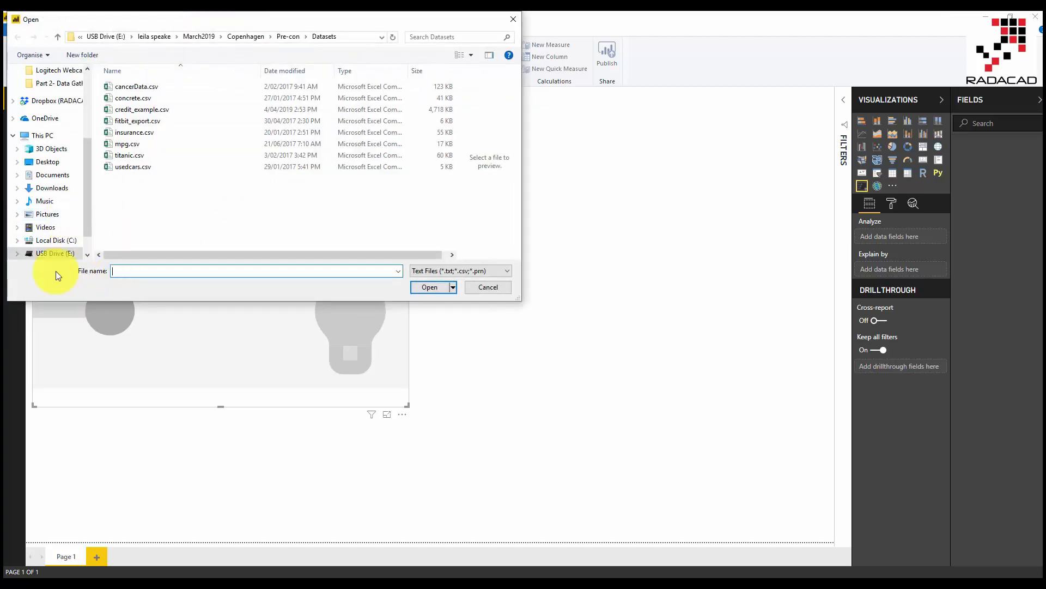
click(133, 99)
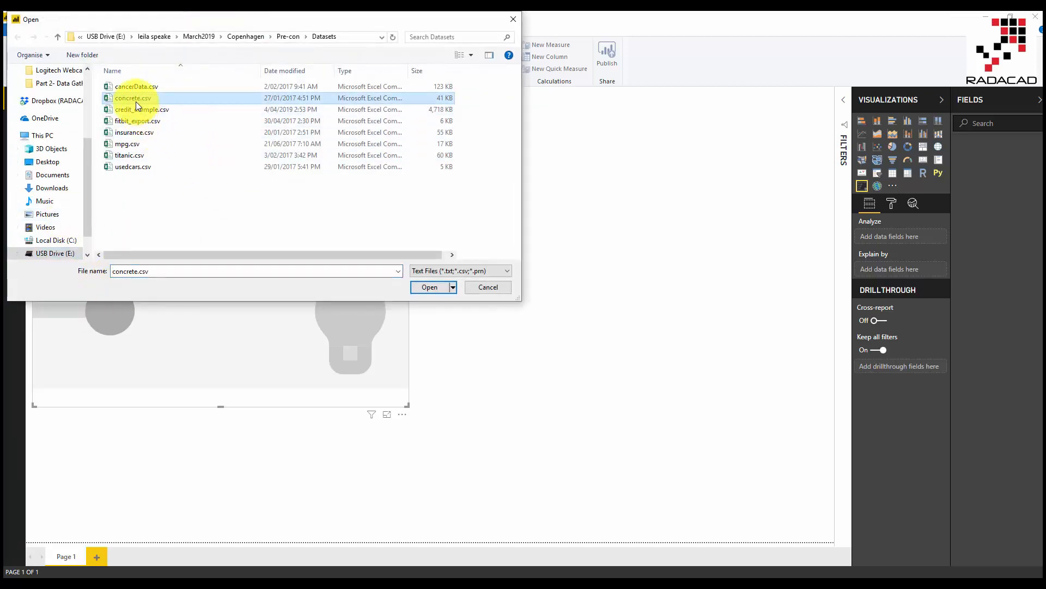
click(428, 287)
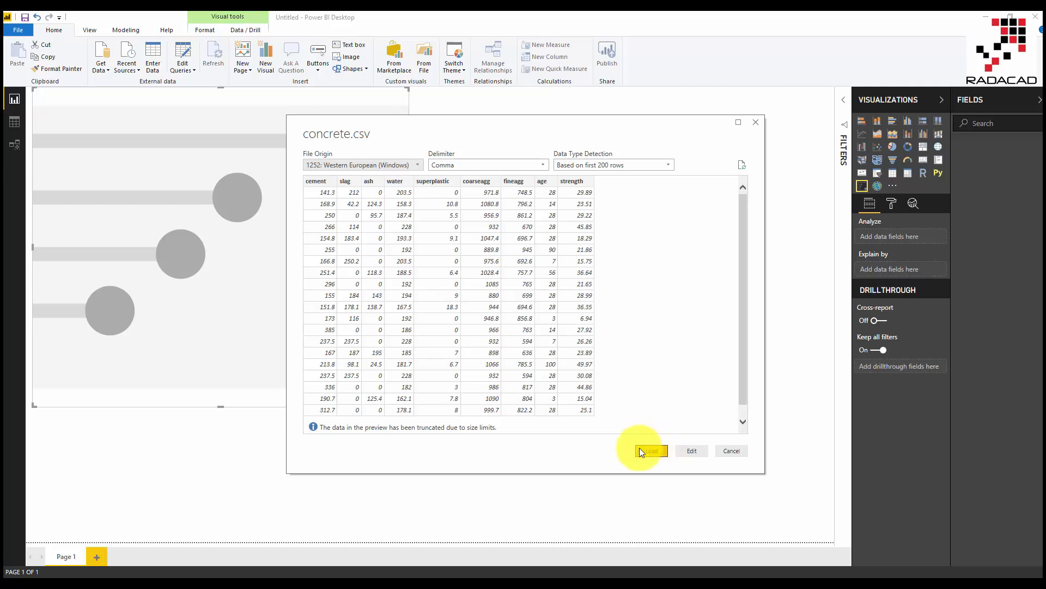
mouse_move(654, 451)
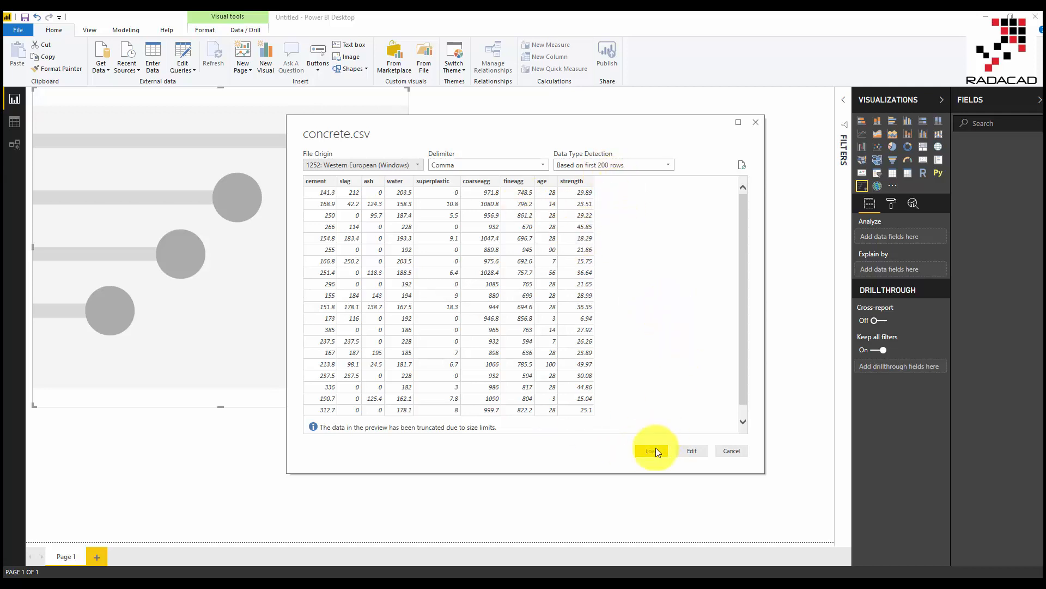
click(653, 450)
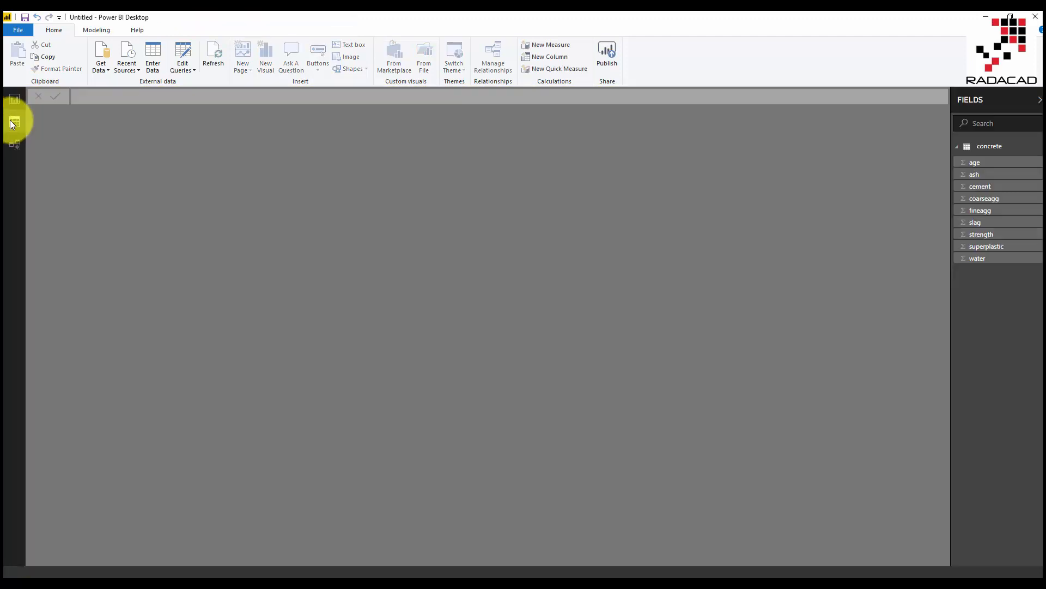
In Data view, inspect the strength, age, fineagg, ash and cement columns.
click(14, 121)
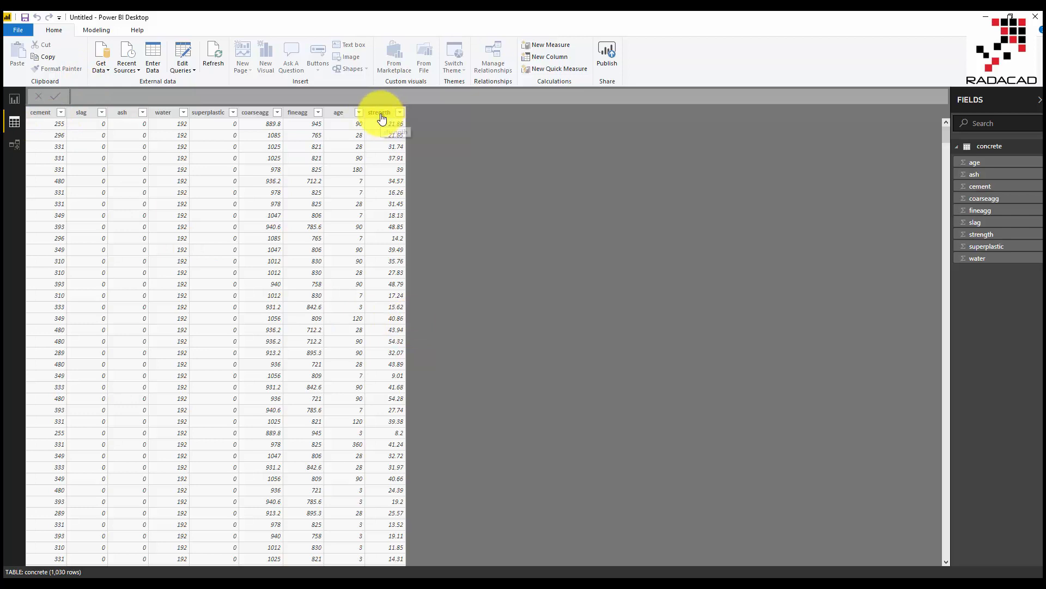
click(378, 111)
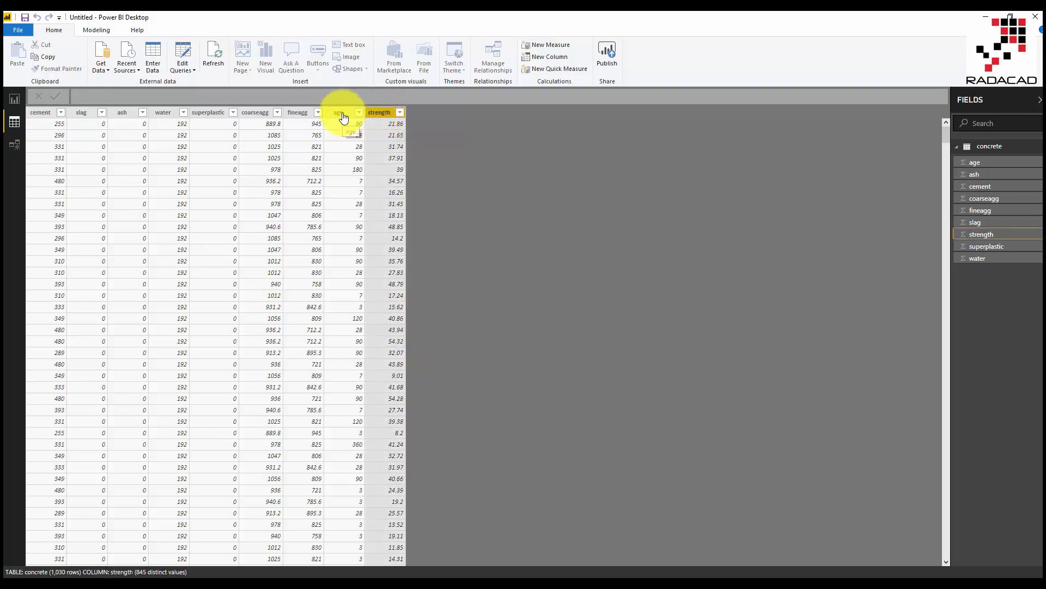
click(340, 112)
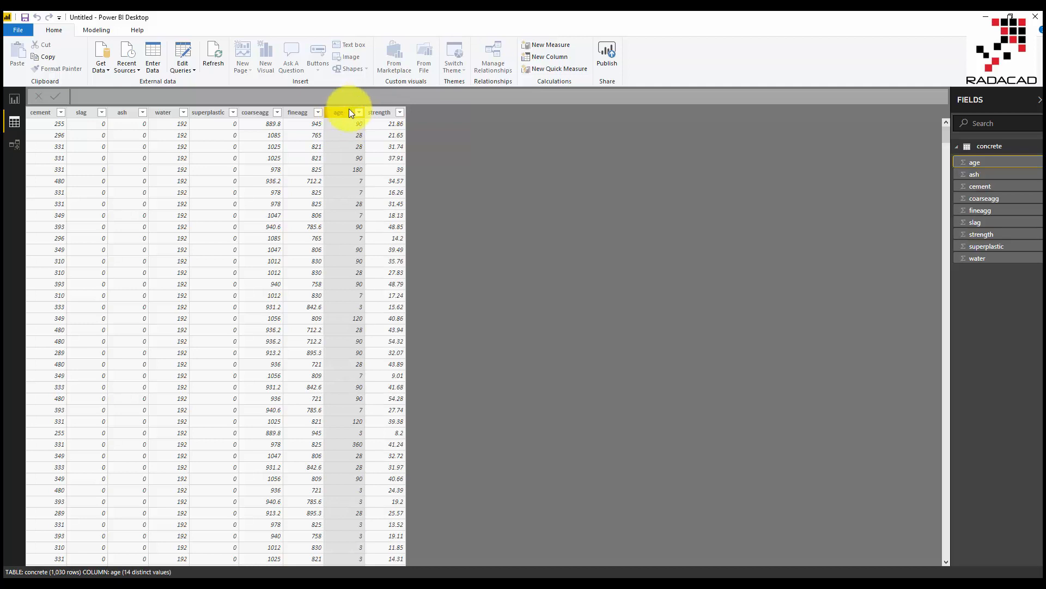
click(297, 111)
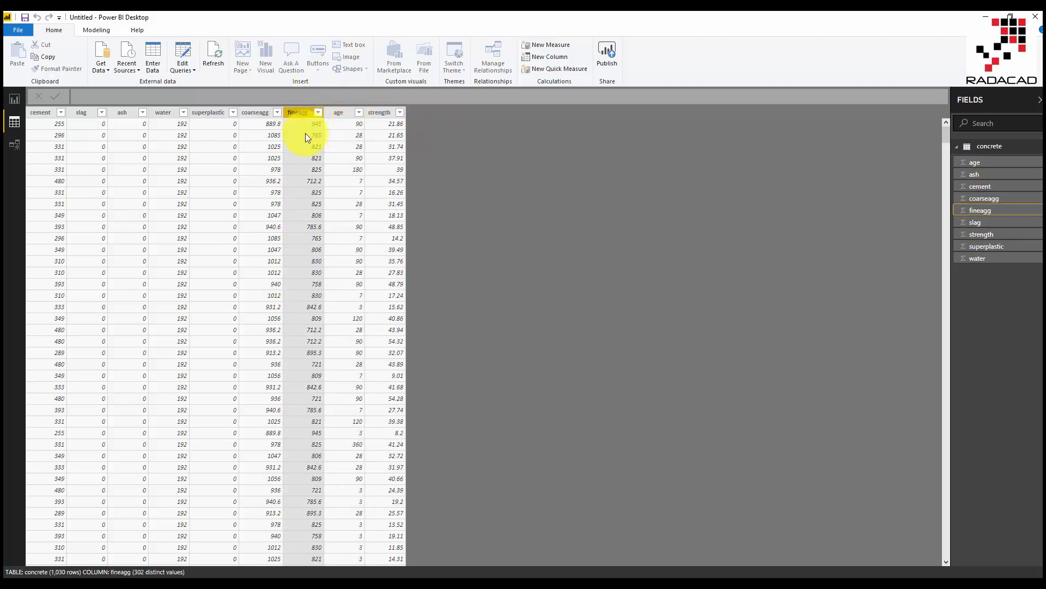
click(208, 111)
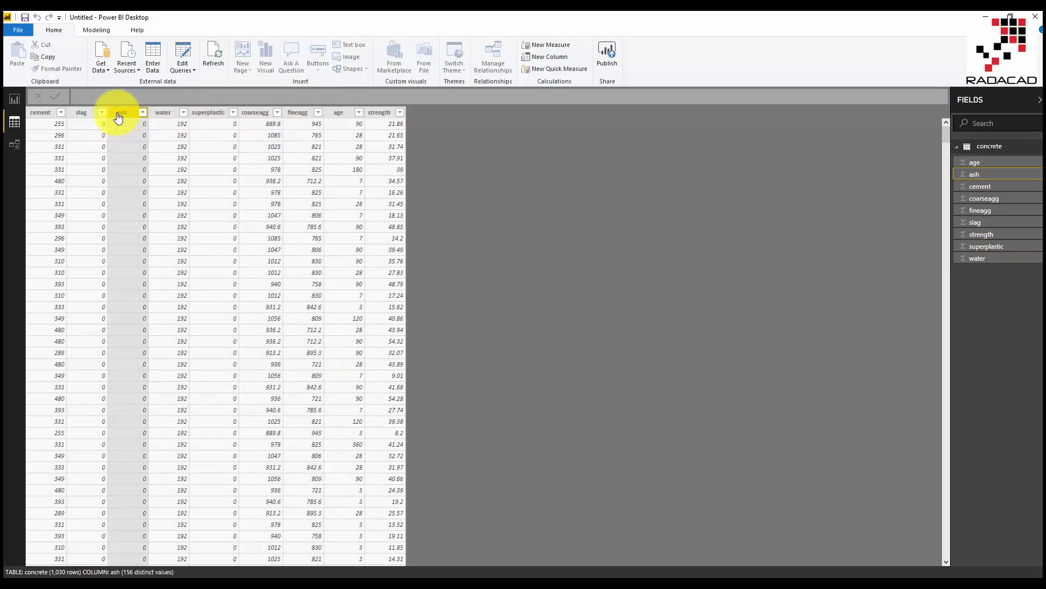
click(40, 113)
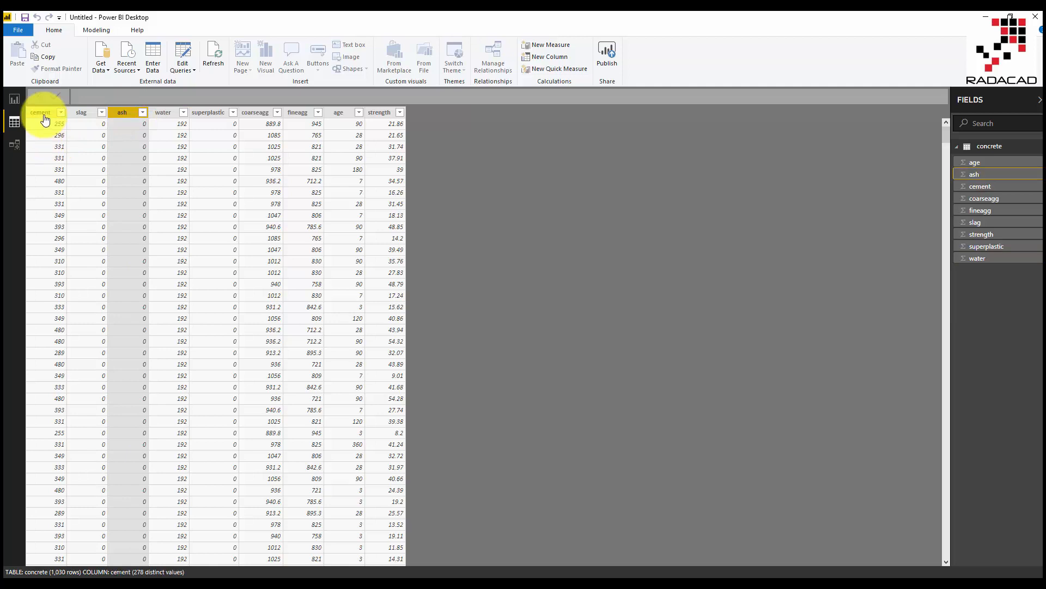
click(62, 112)
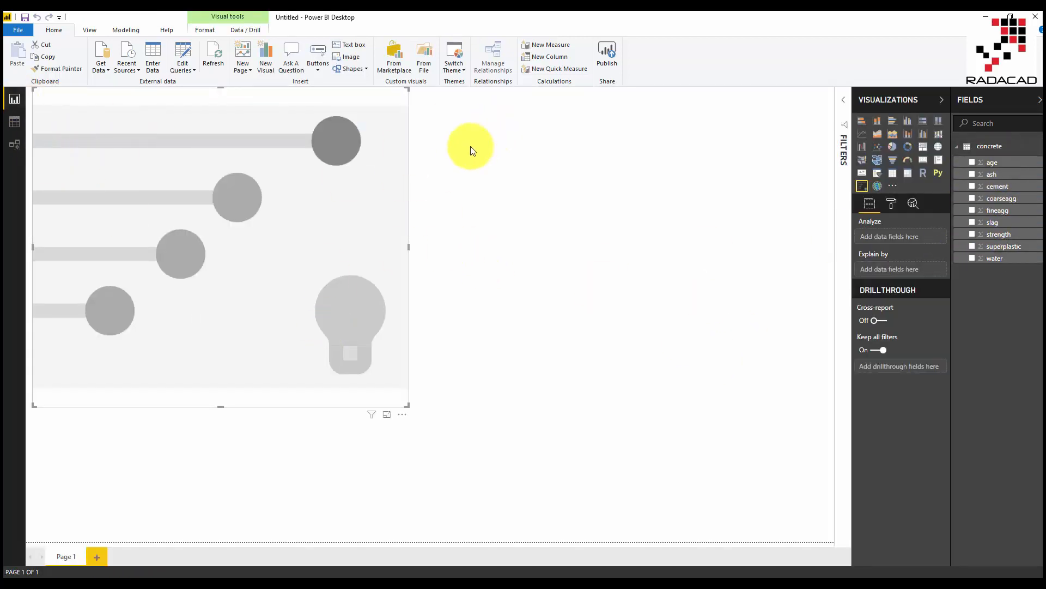
click(15, 122)
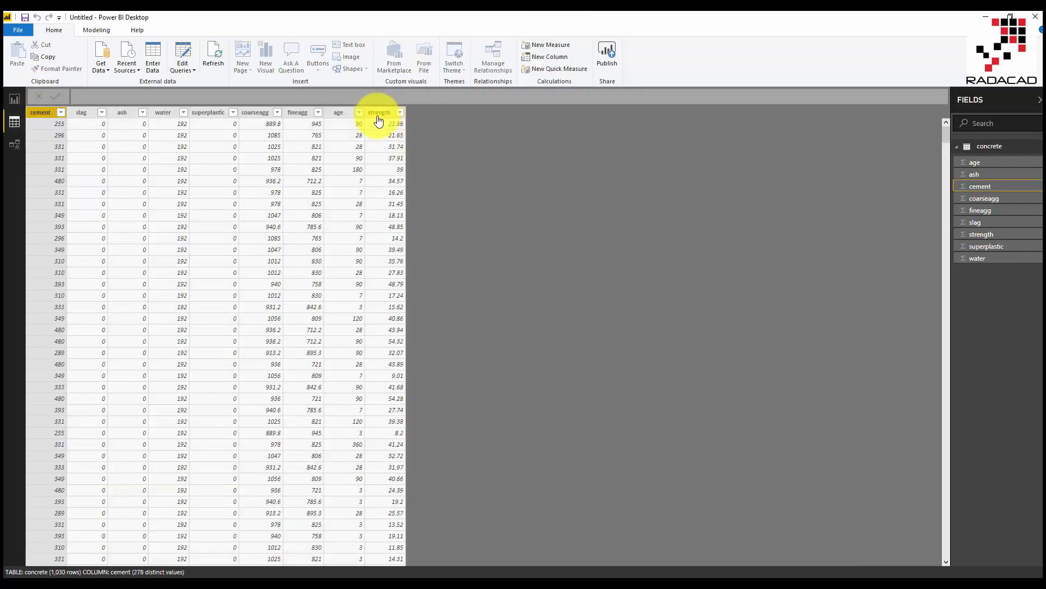
click(378, 113)
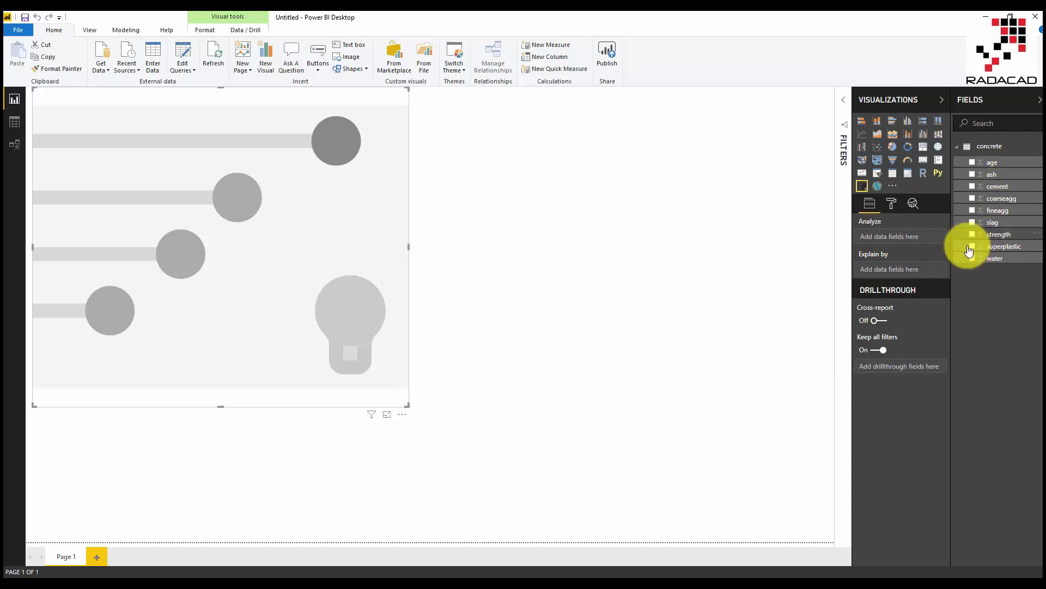
Put strength into the Analyze well of the Key influencers visual.
click(972, 234)
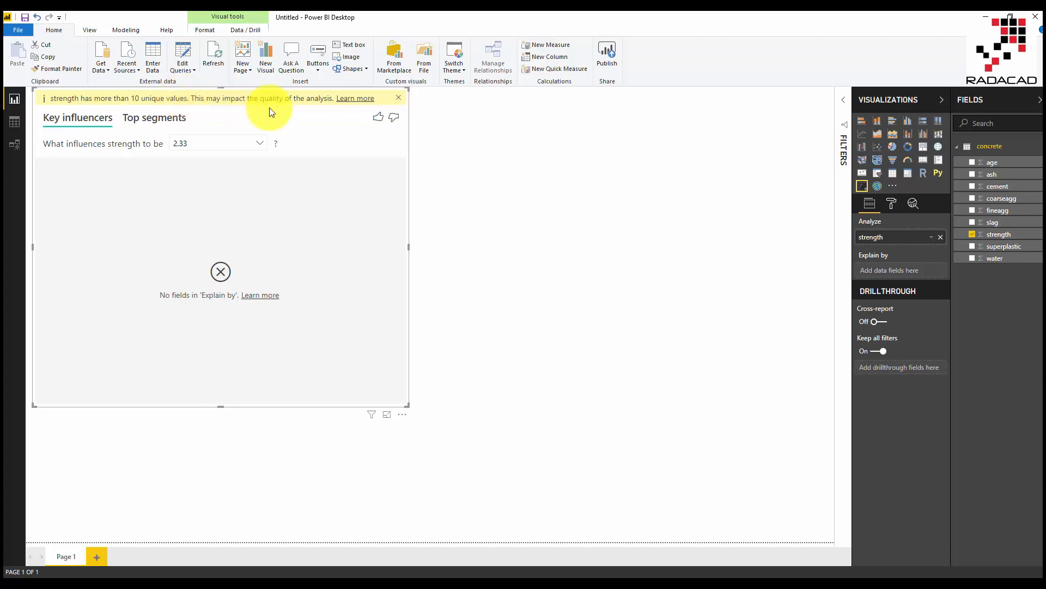
mouse_move(895, 203)
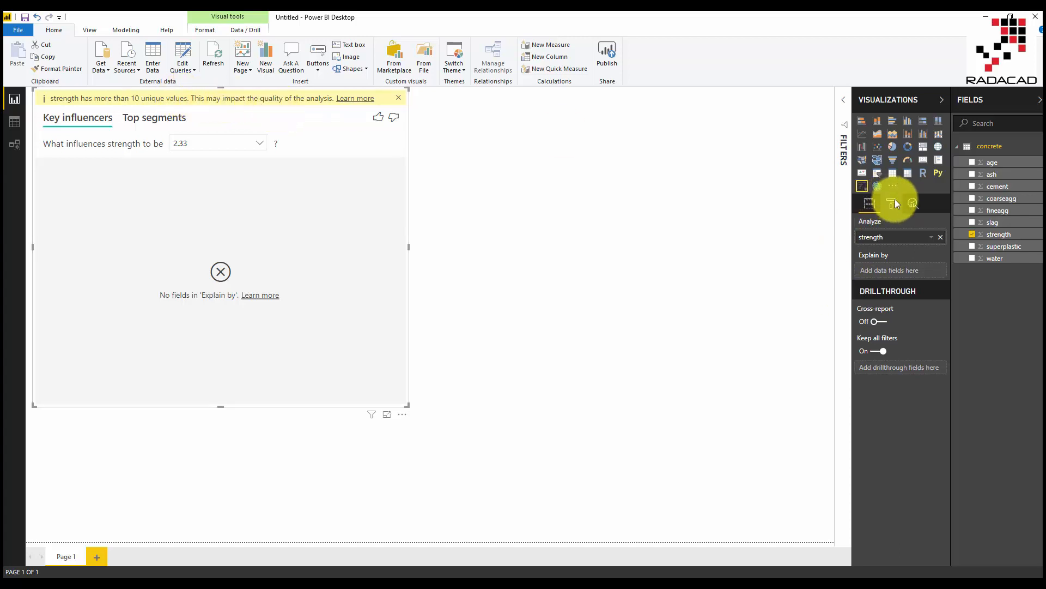
mouse_move(912, 204)
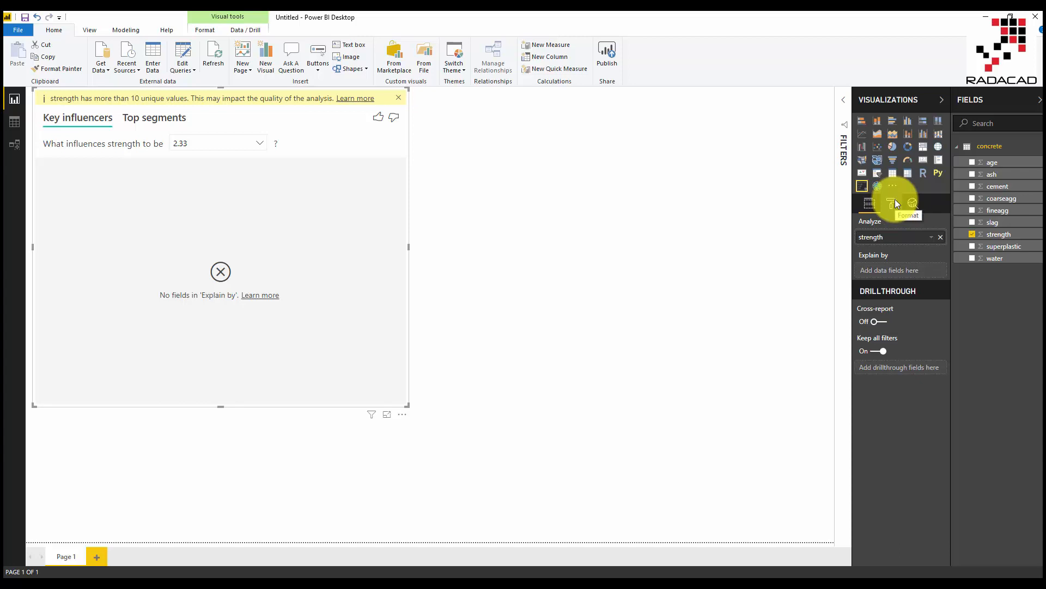
Set the Analysis type to Continuous and keep 'What influences strength to' on Increase.
click(891, 203)
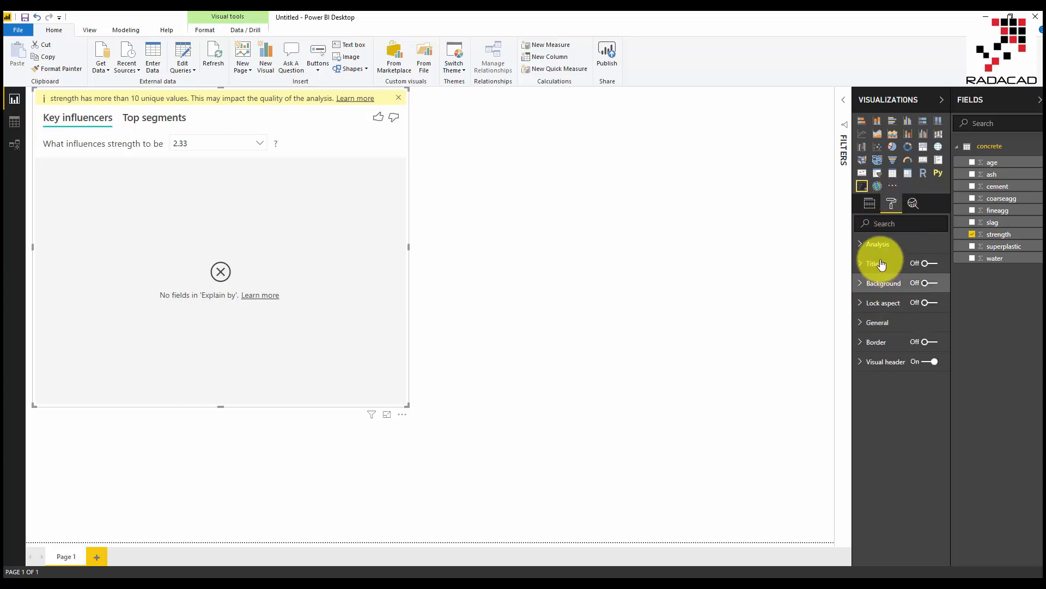
click(878, 243)
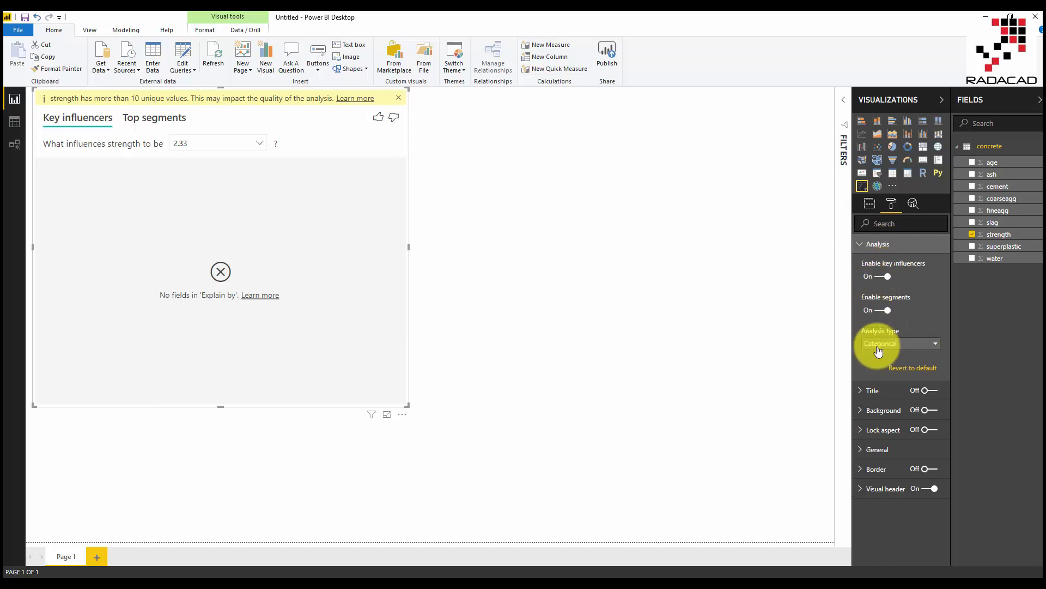
click(935, 343)
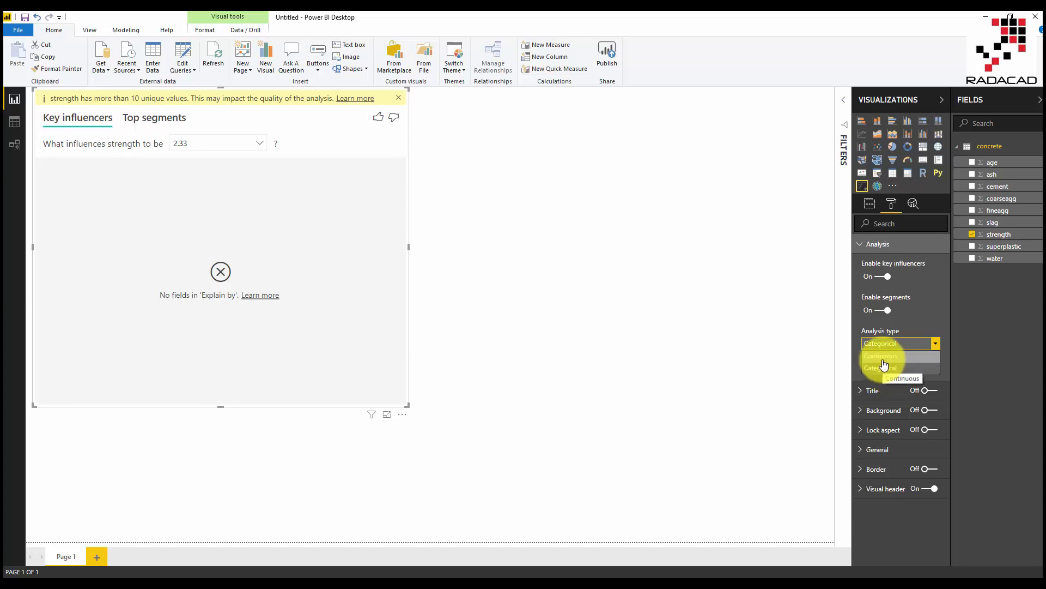
click(880, 355)
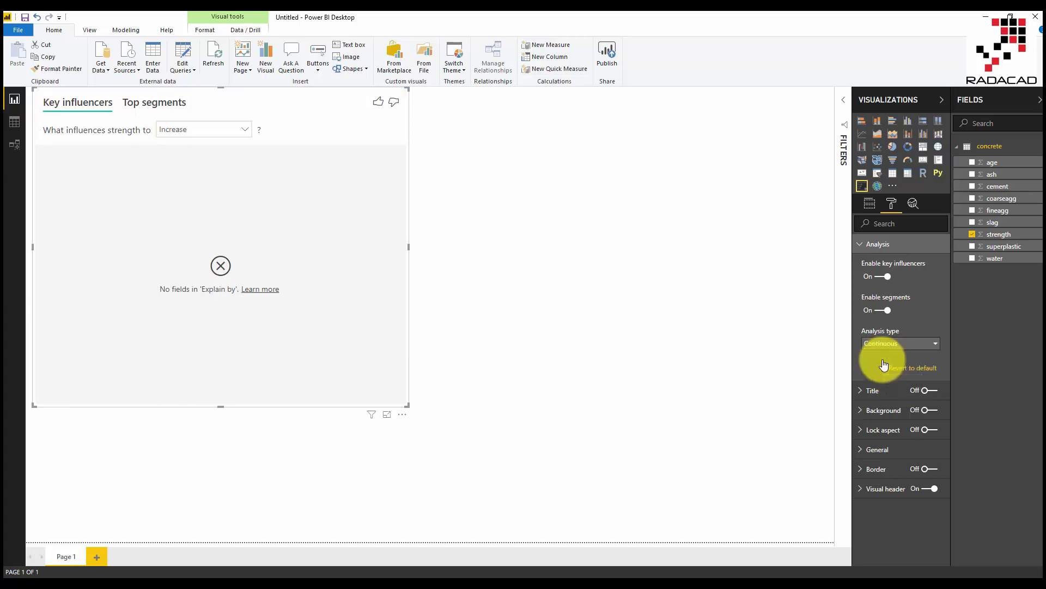
mouse_move(225, 143)
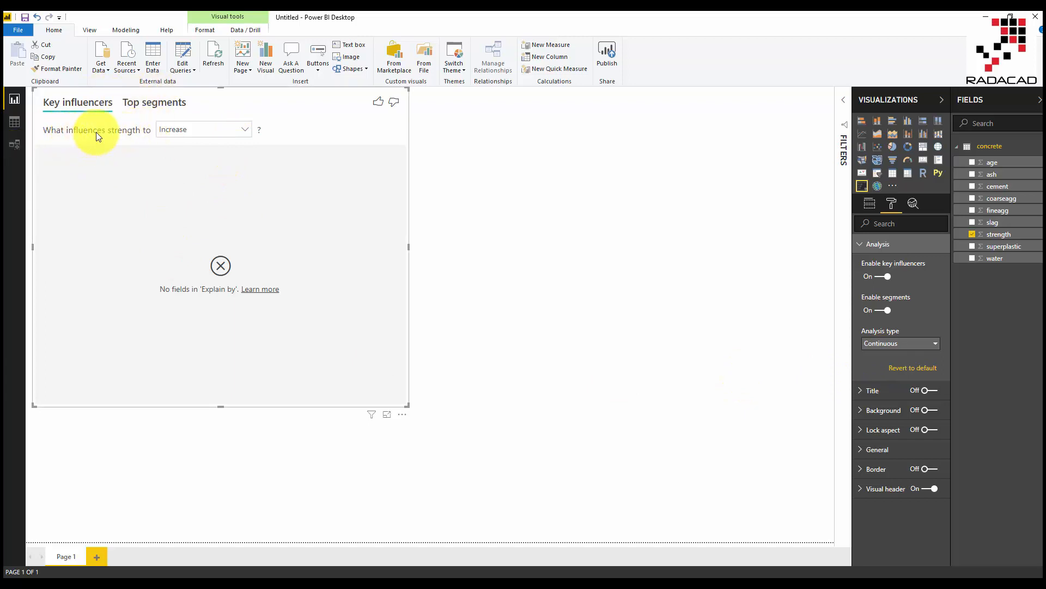
click(203, 129)
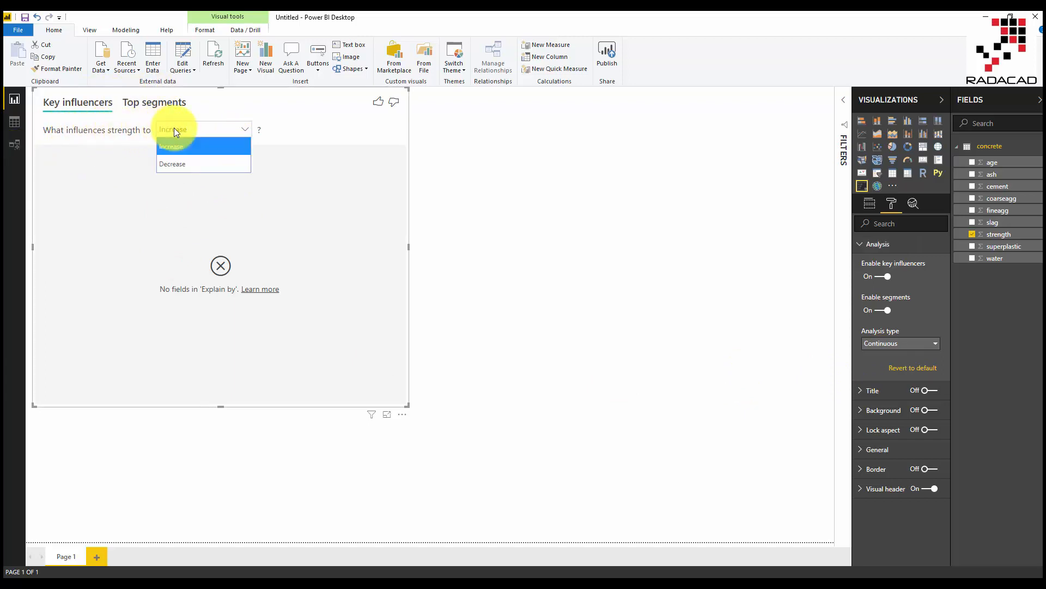
click(171, 146)
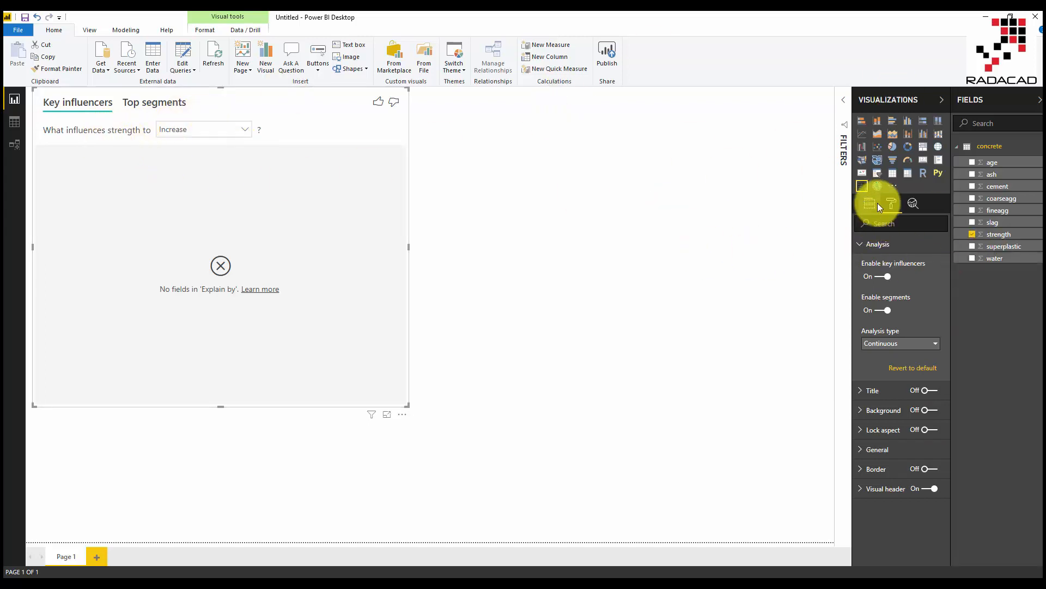
Add age and ash to the Explain by well as factors for strength.
click(971, 161)
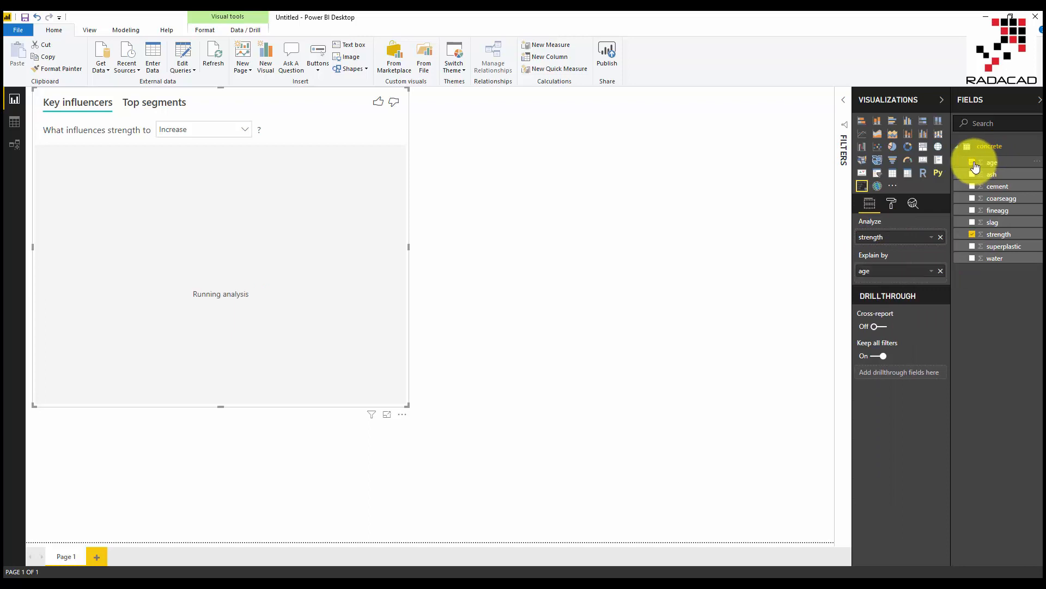
click(972, 174)
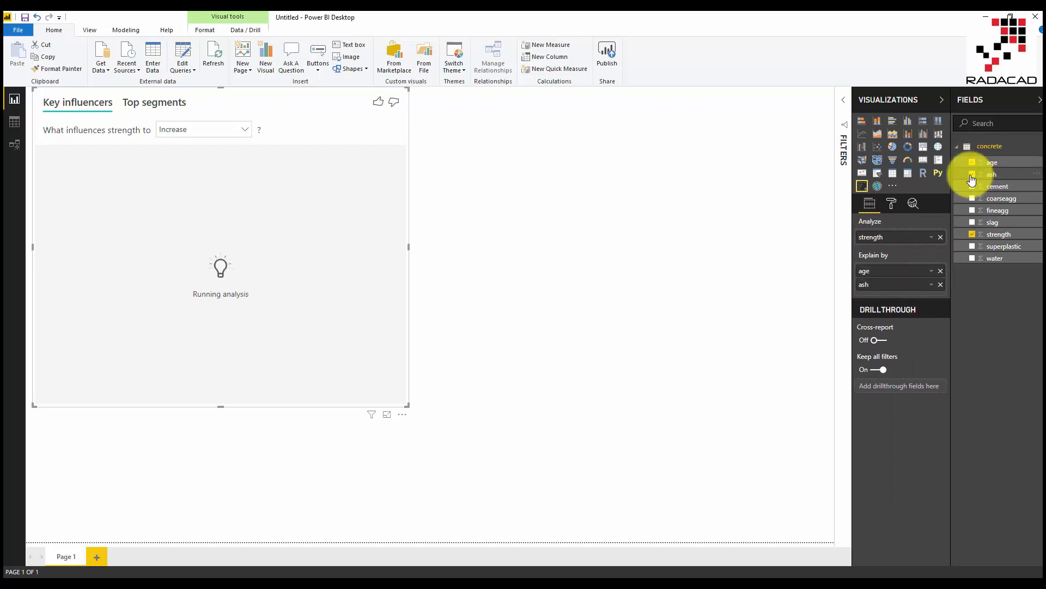
click(972, 198)
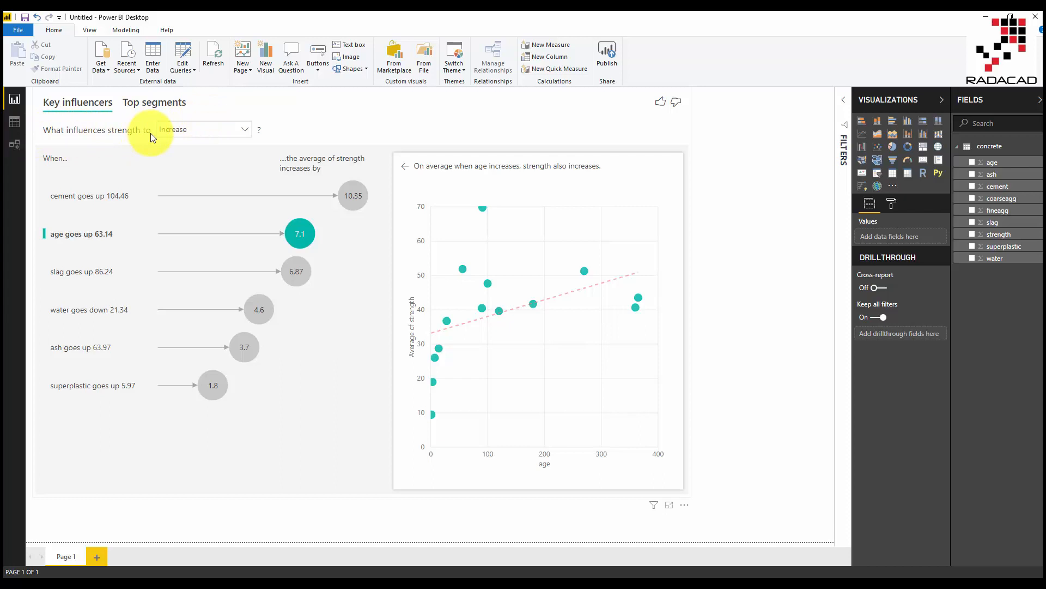
mouse_move(148, 140)
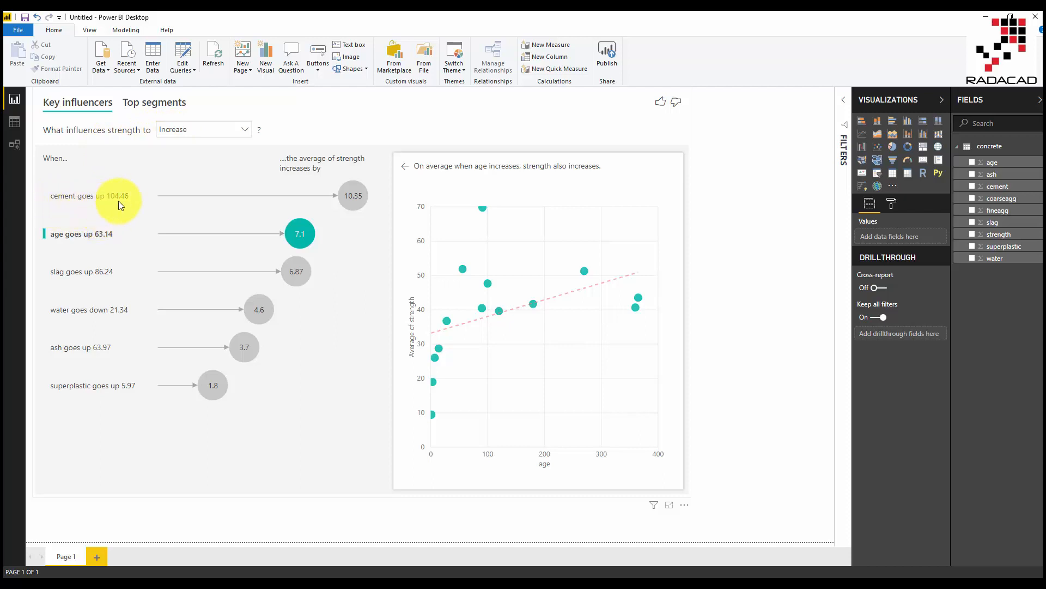
mouse_move(122, 200)
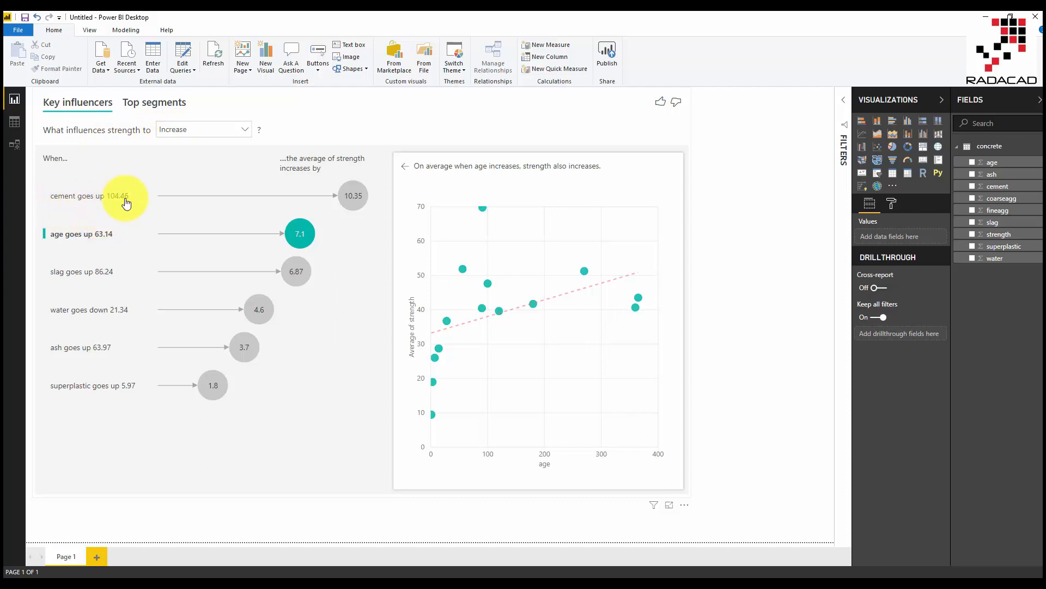
mouse_move(122, 197)
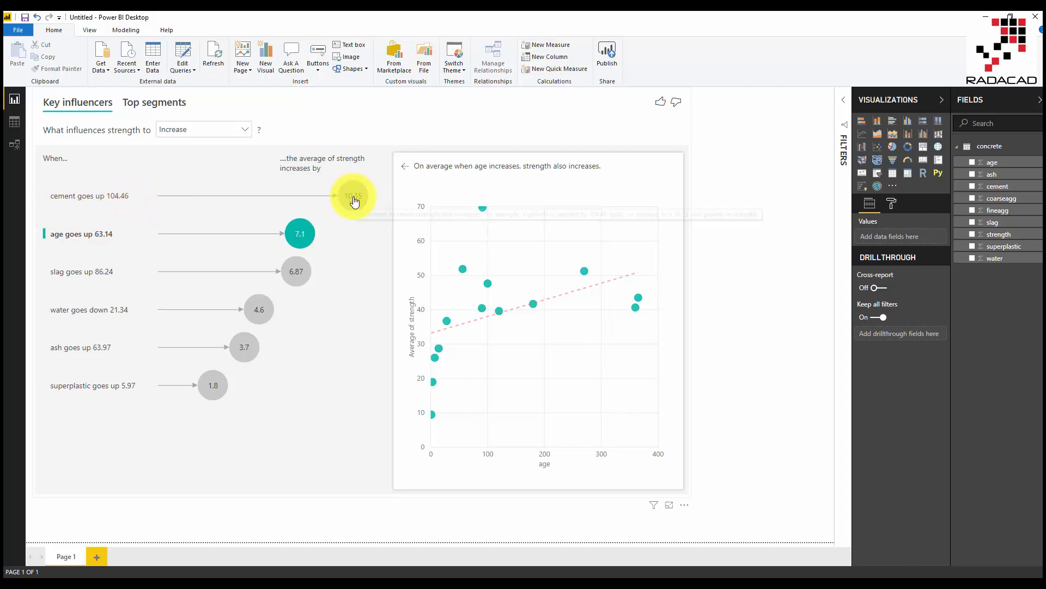
mouse_move(353, 195)
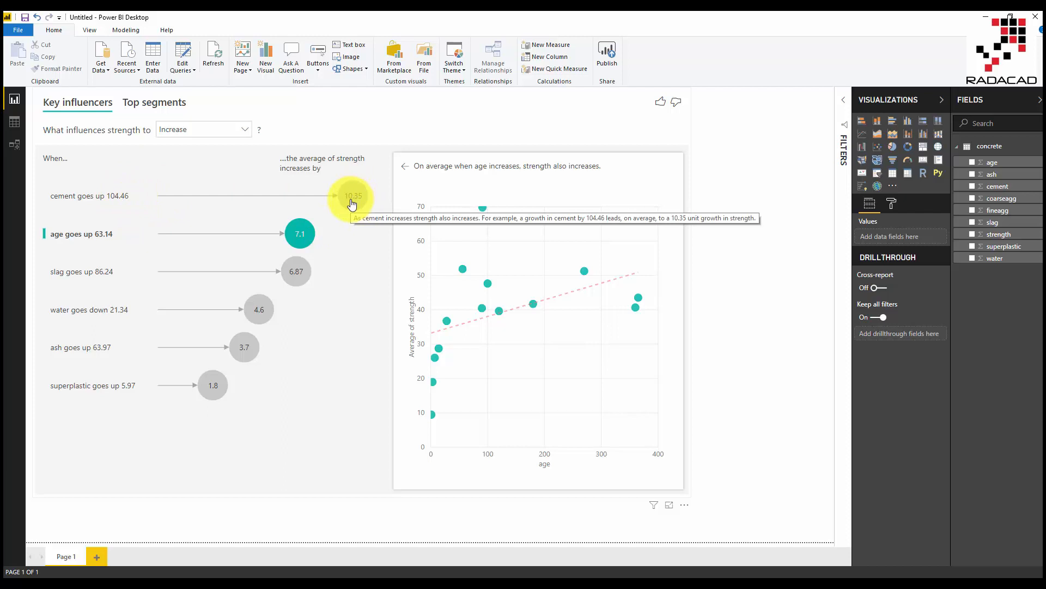
mouse_move(290, 185)
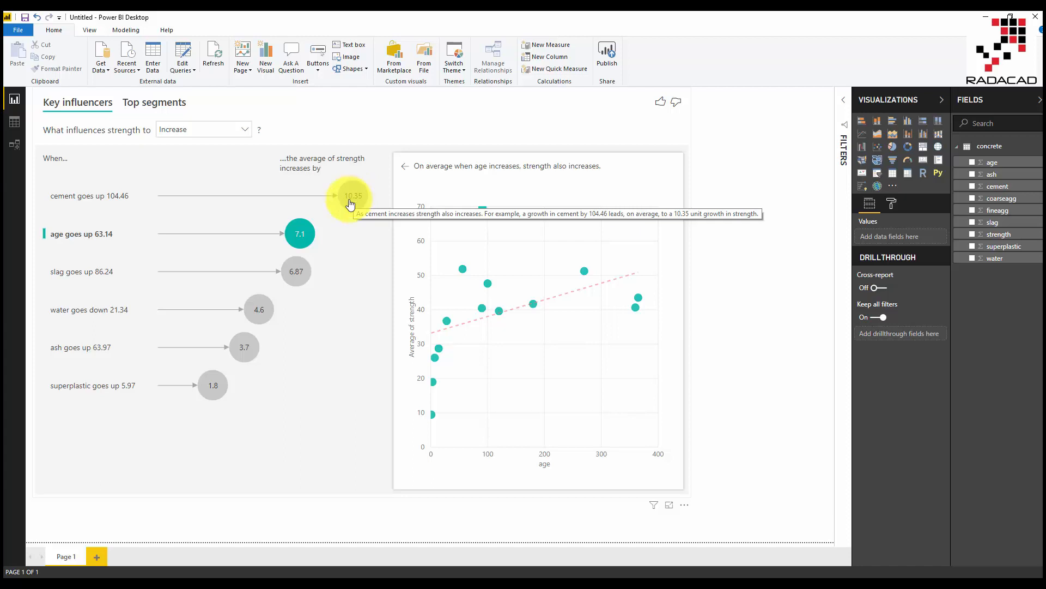
mouse_move(101, 245)
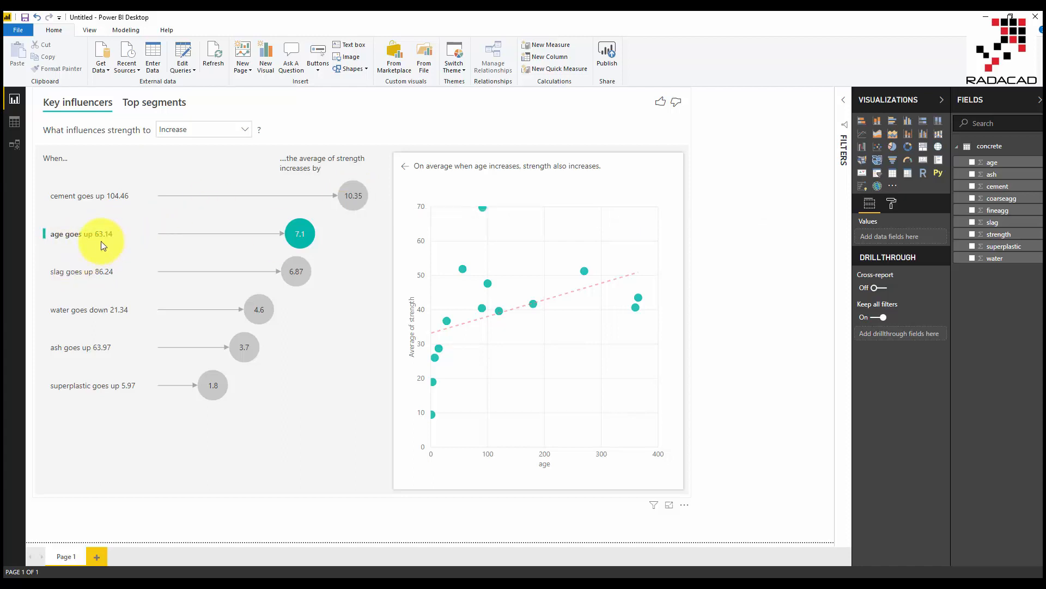
mouse_move(79, 241)
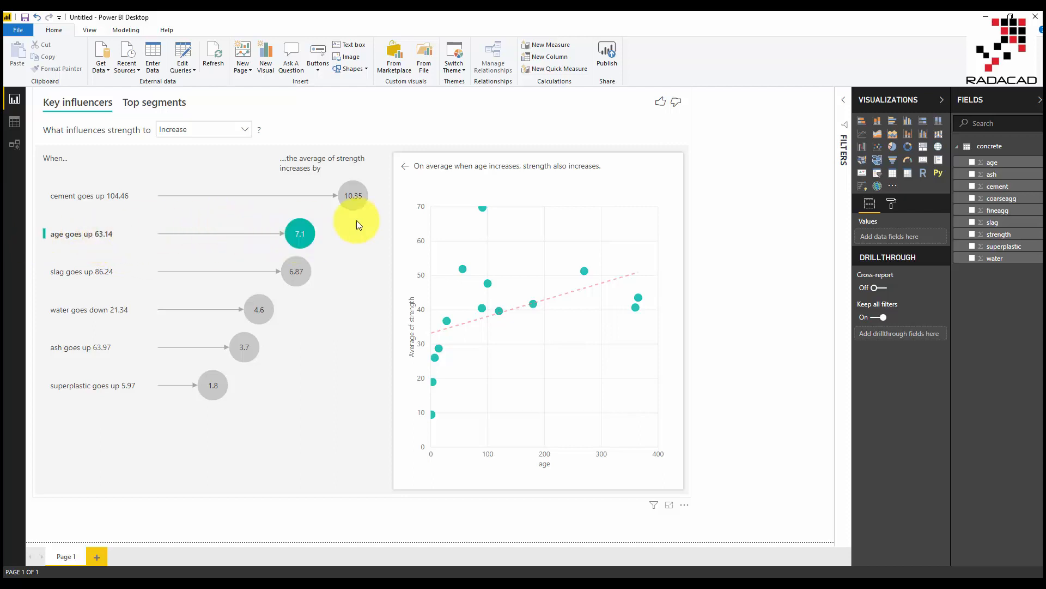
mouse_move(299, 233)
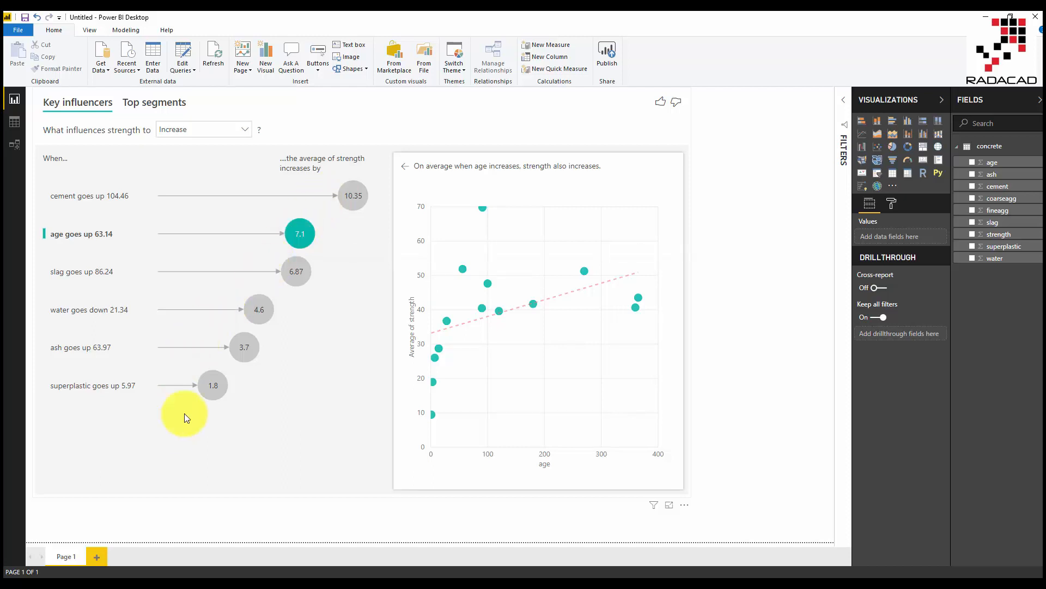
Select the key influencers visual on the report canvas.
click(354, 187)
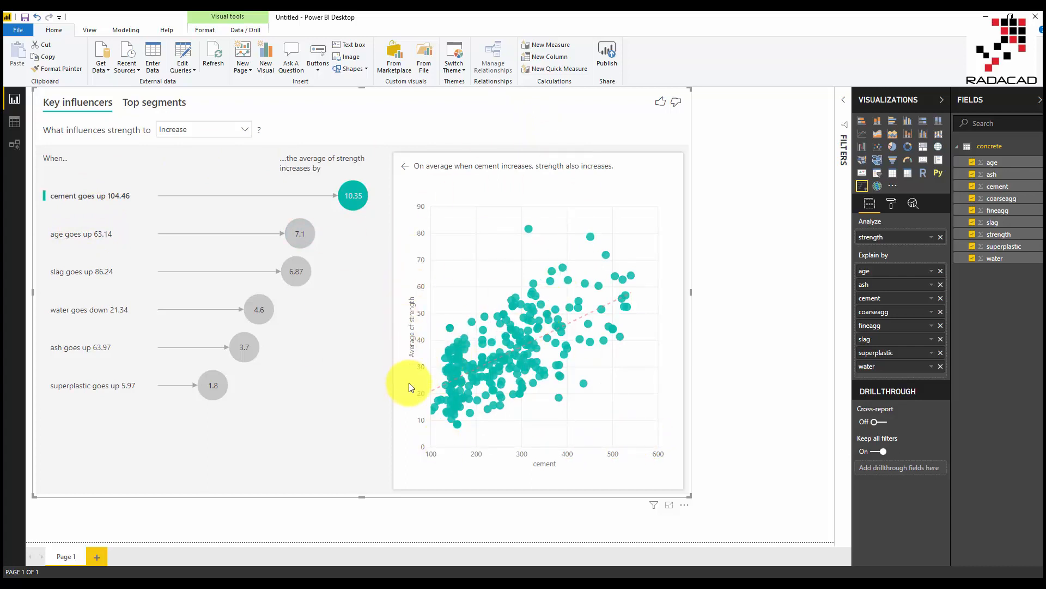
mouse_move(714, 402)
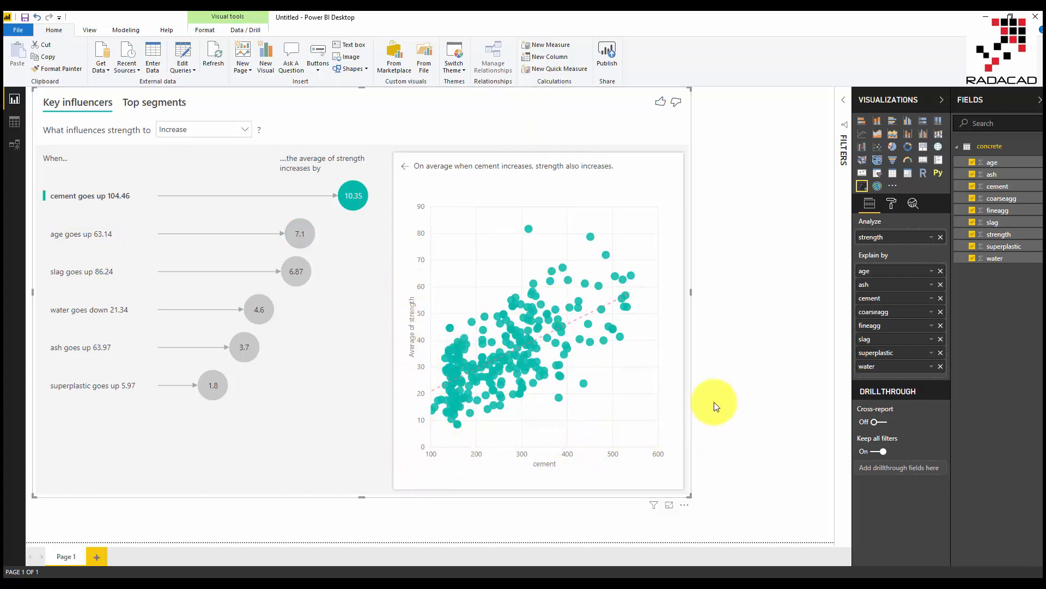
mouse_move(554, 325)
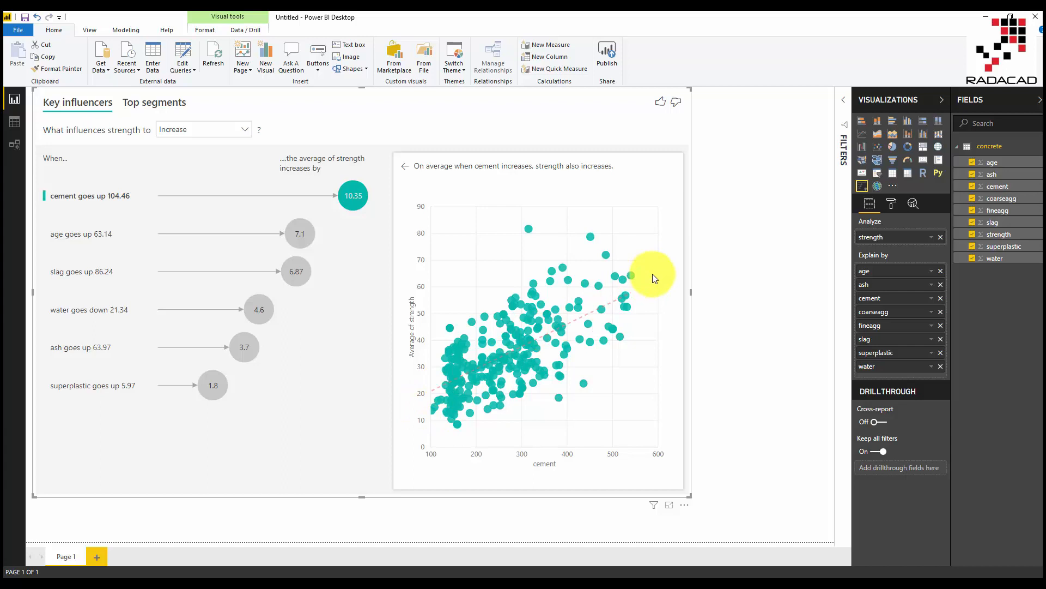
mouse_move(537, 236)
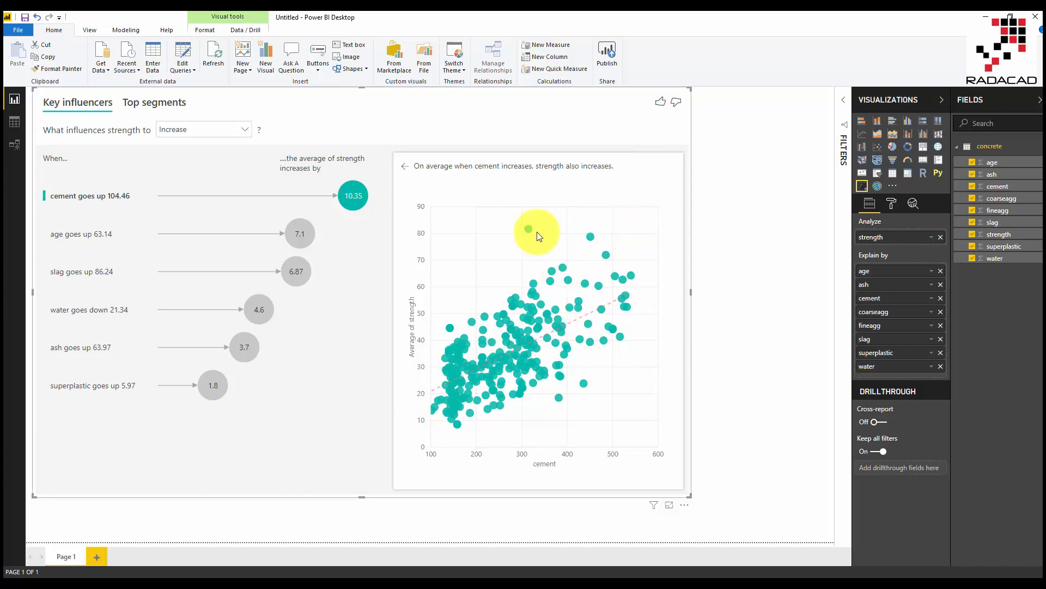
mouse_move(602, 322)
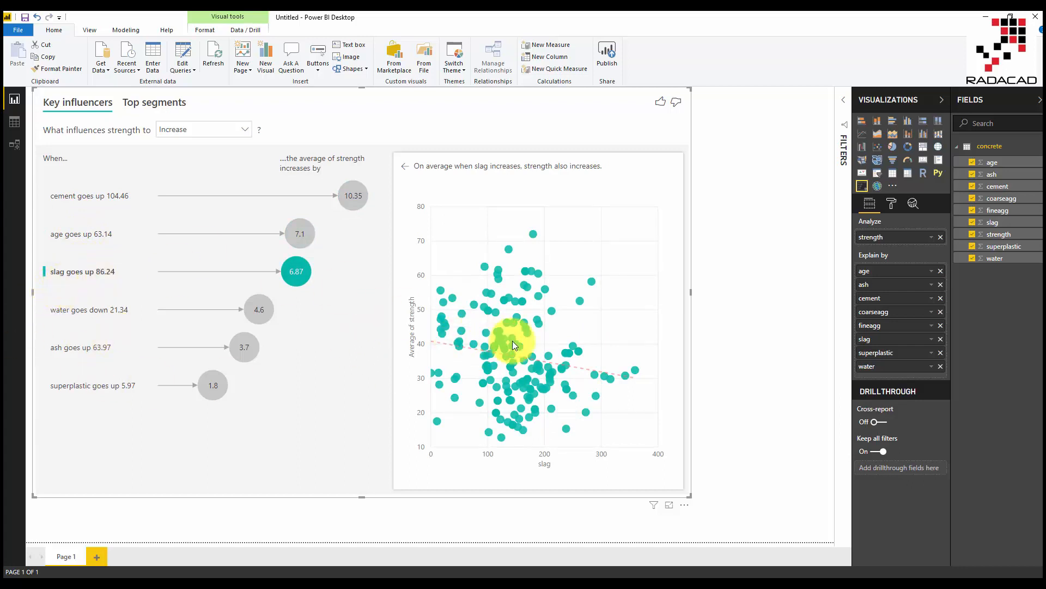
mouse_move(89, 345)
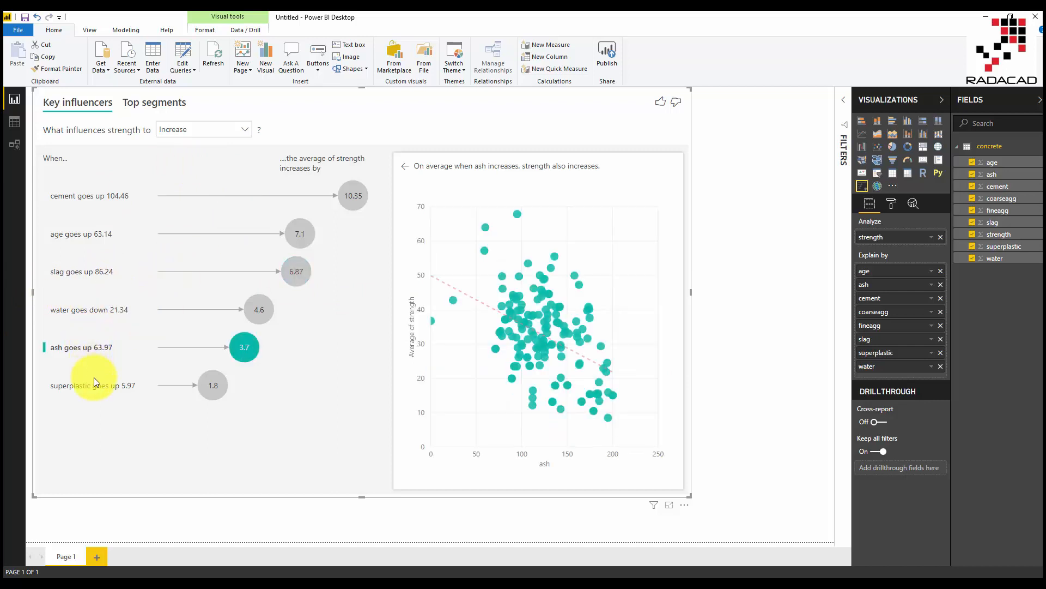
Set 'What influences strength to' to Decrease and view the Top segments results.
click(204, 129)
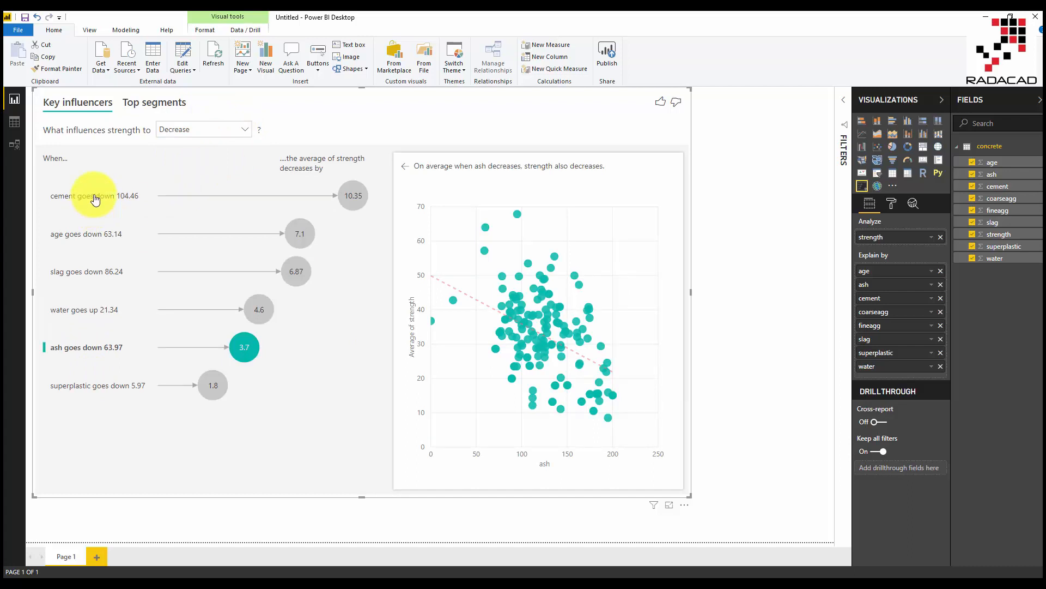
mouse_move(166, 405)
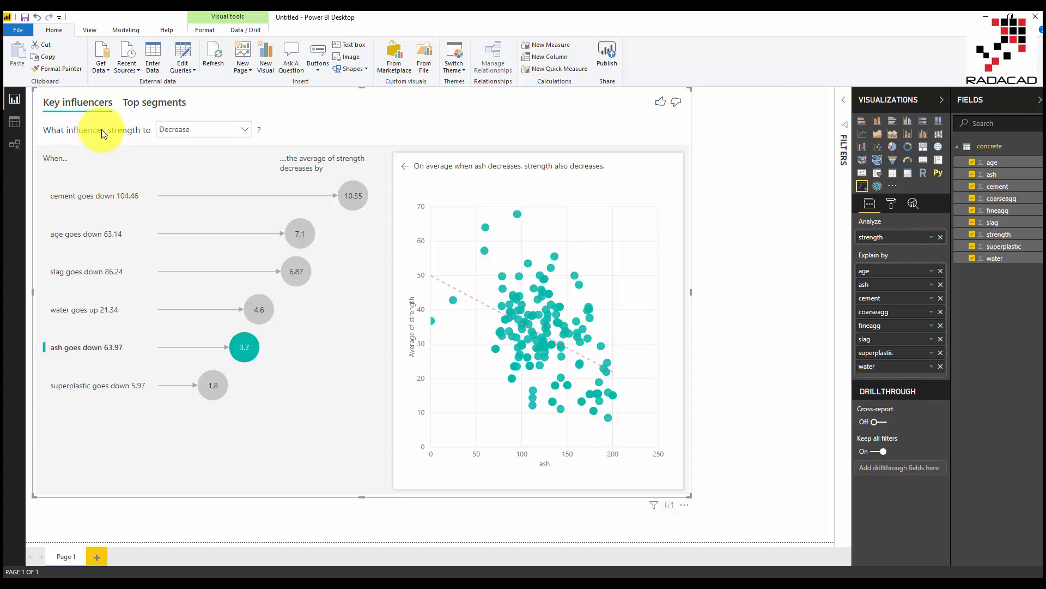
click(154, 101)
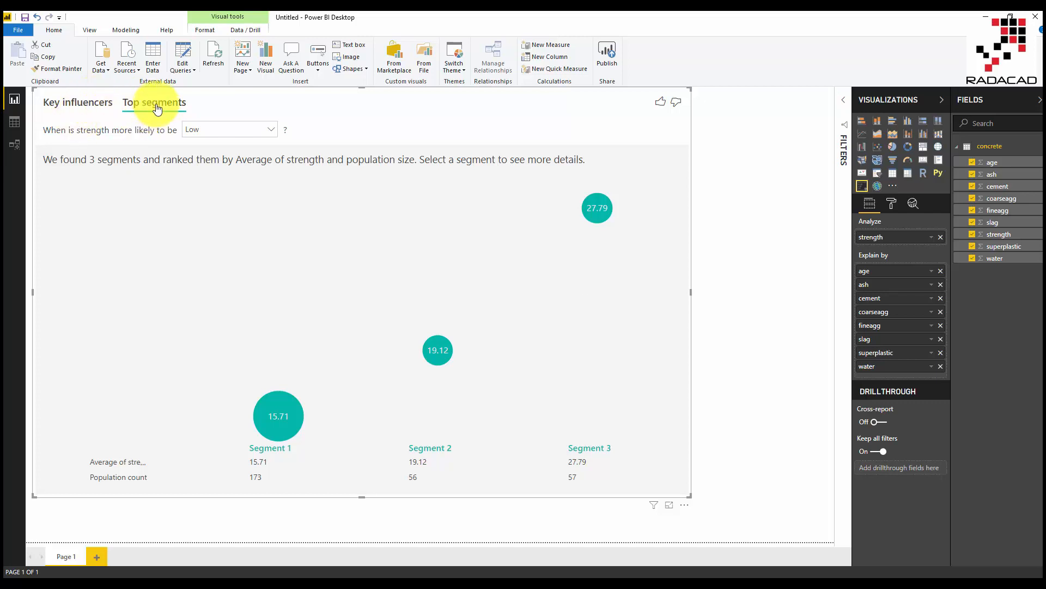
Review the 'cement goes down 104.46' scatter chart, then return to Top segments.
click(77, 102)
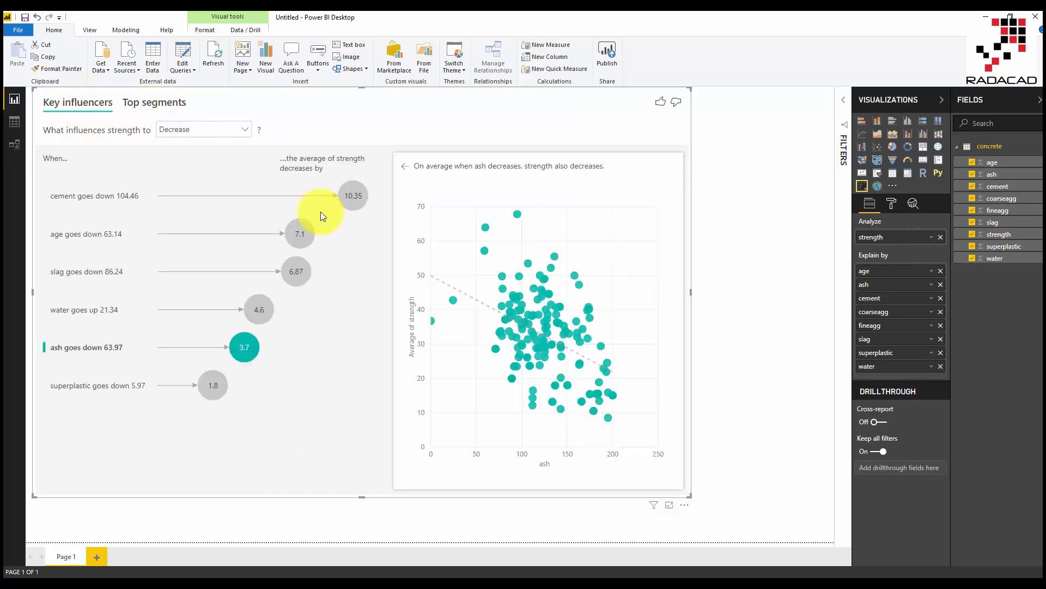
click(93, 196)
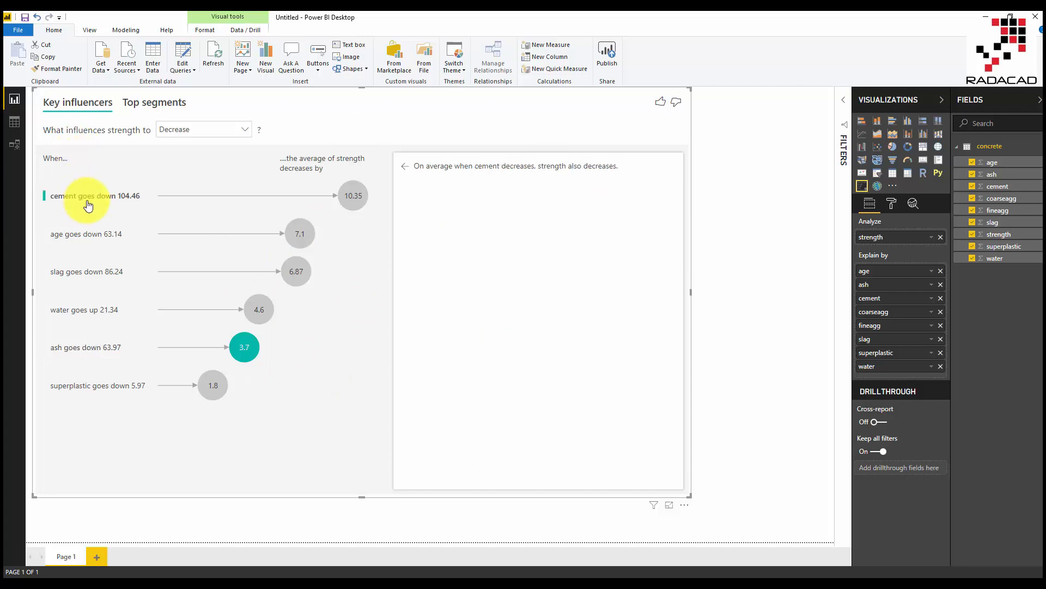
click(86, 202)
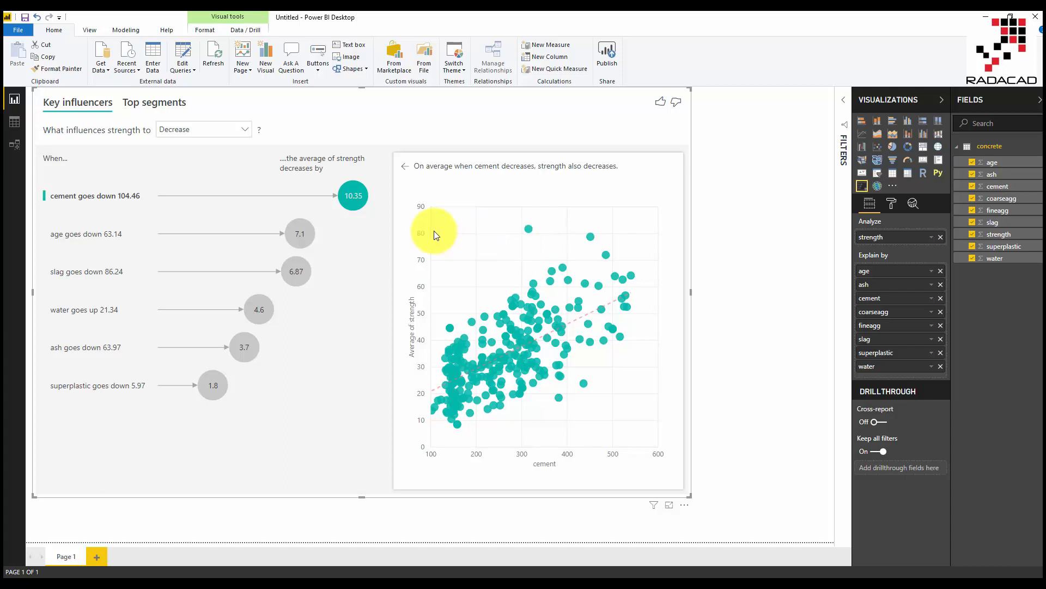
click(154, 101)
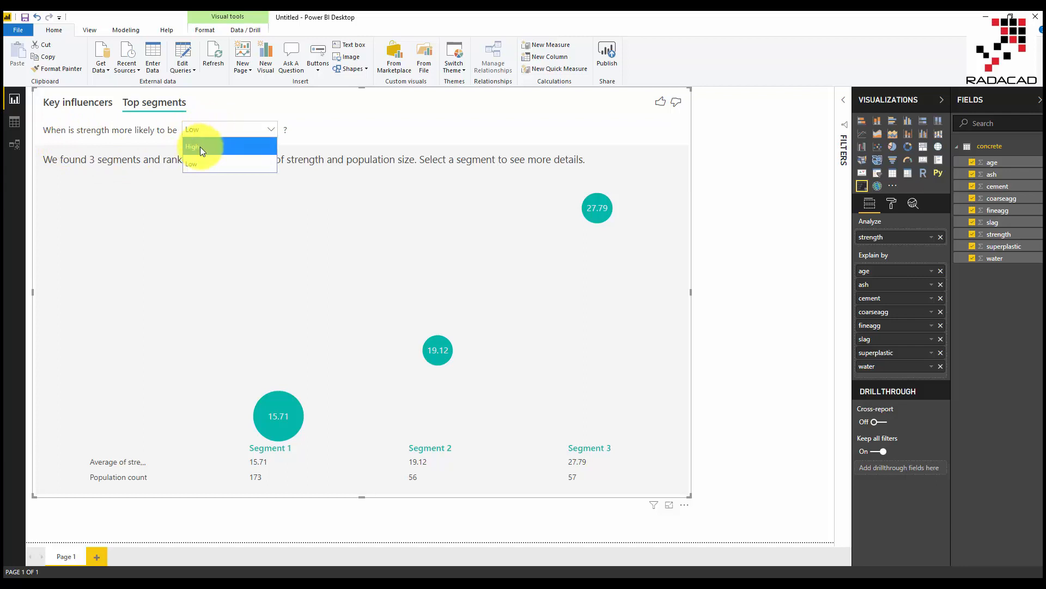
Choose High in the 'When is strength more likely to be' dropdown.
click(193, 146)
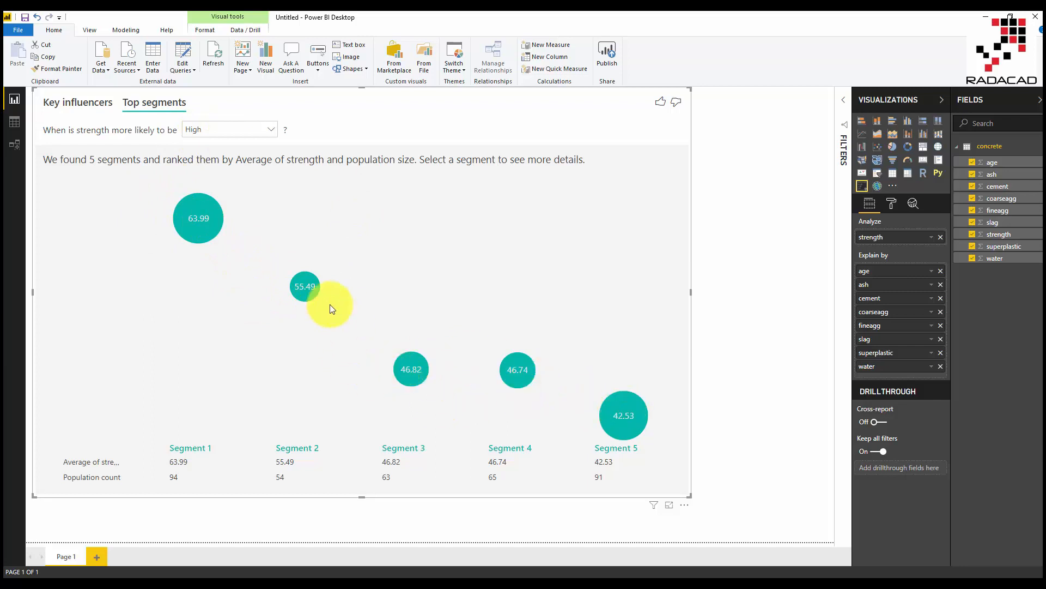
mouse_move(333, 347)
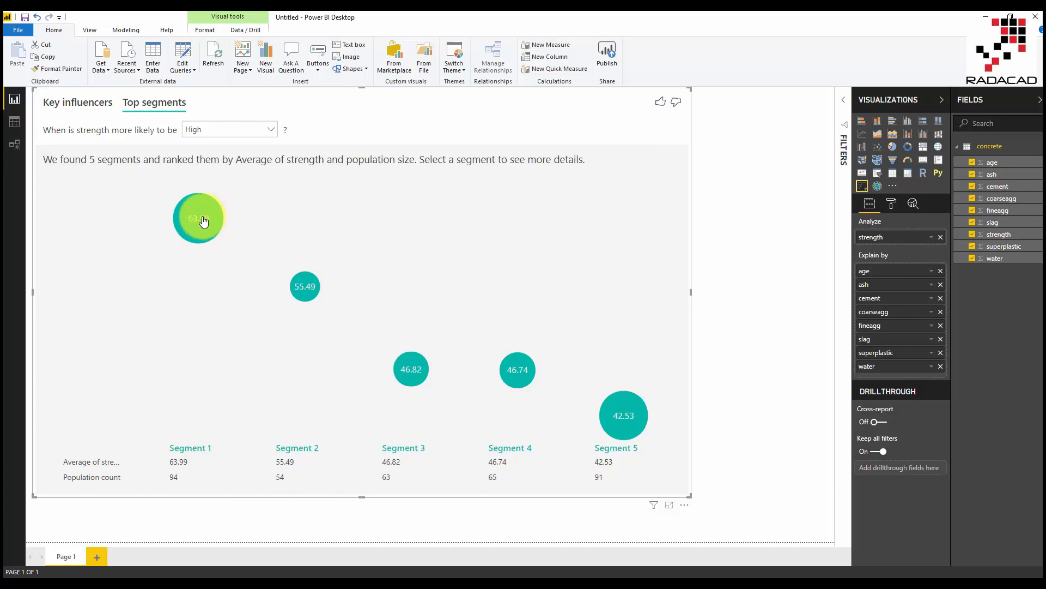
Review Segment 1's 94-datapoint conditions, then view Segment 2 with average strength 55.49.
click(199, 218)
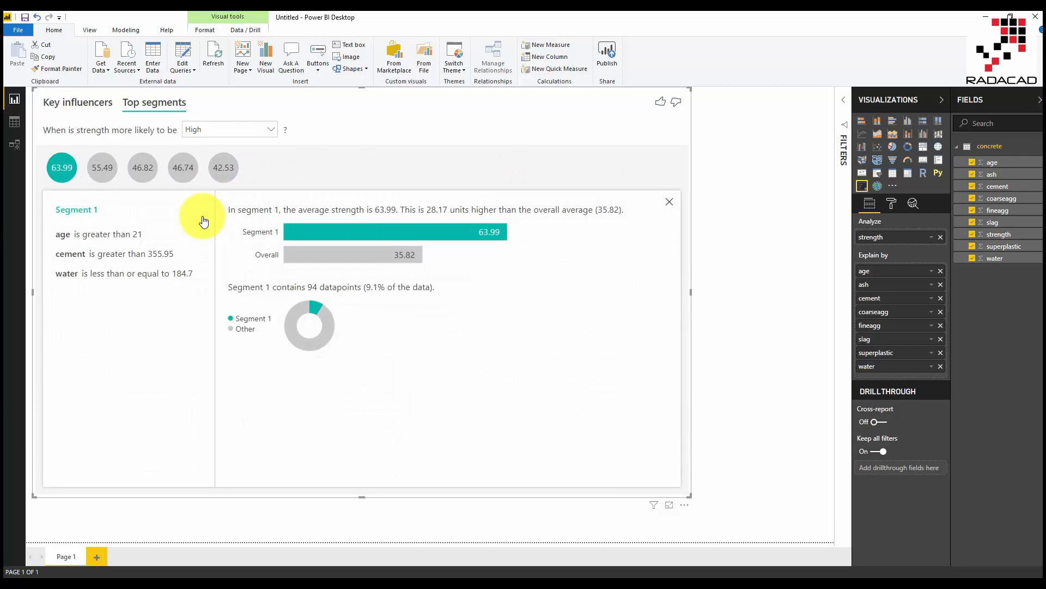
mouse_move(99, 241)
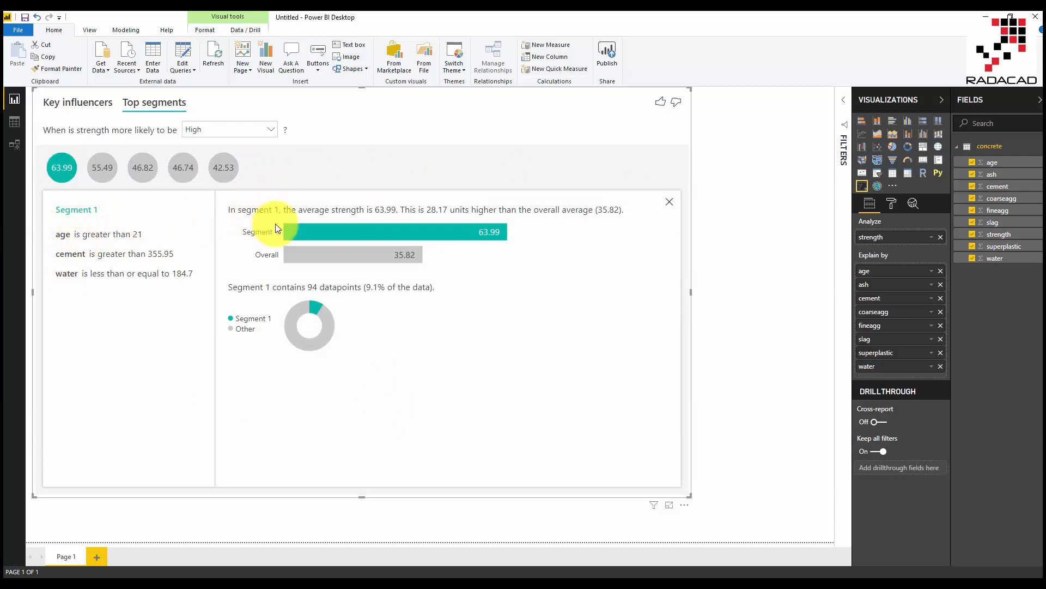
mouse_move(389, 216)
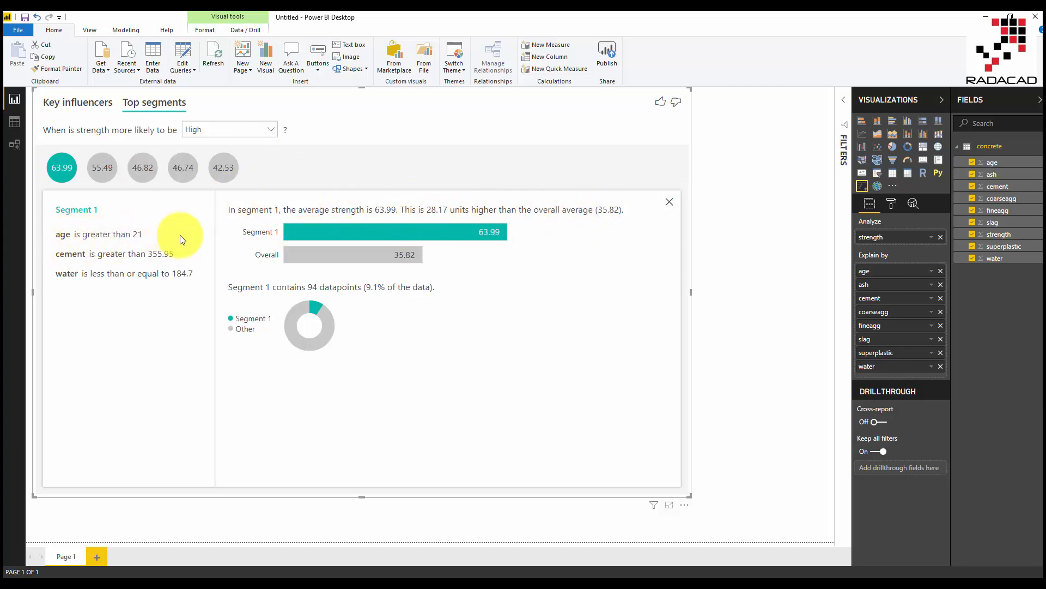
mouse_move(122, 295)
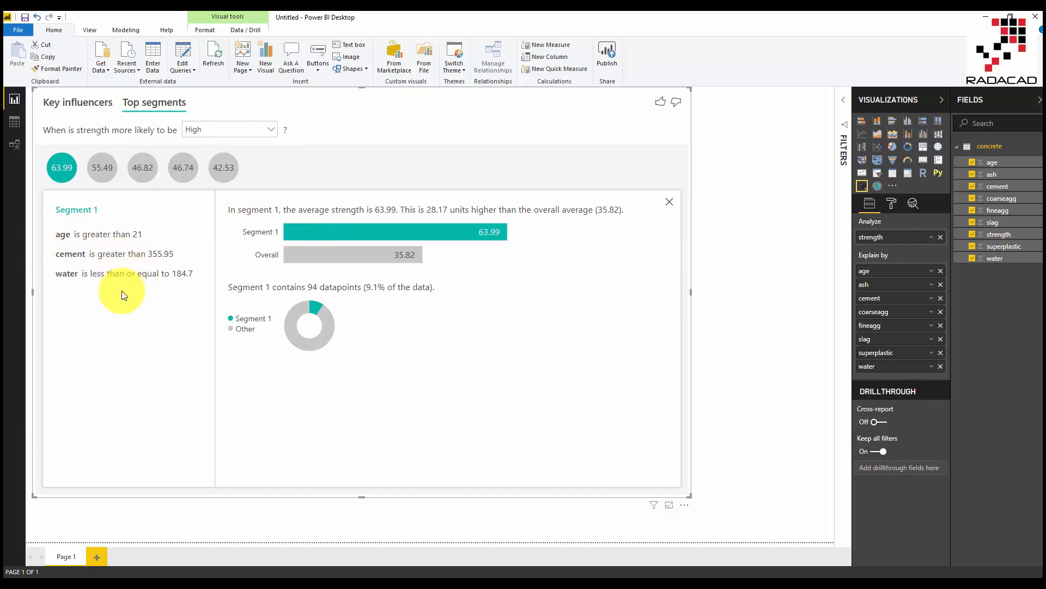
mouse_move(83, 246)
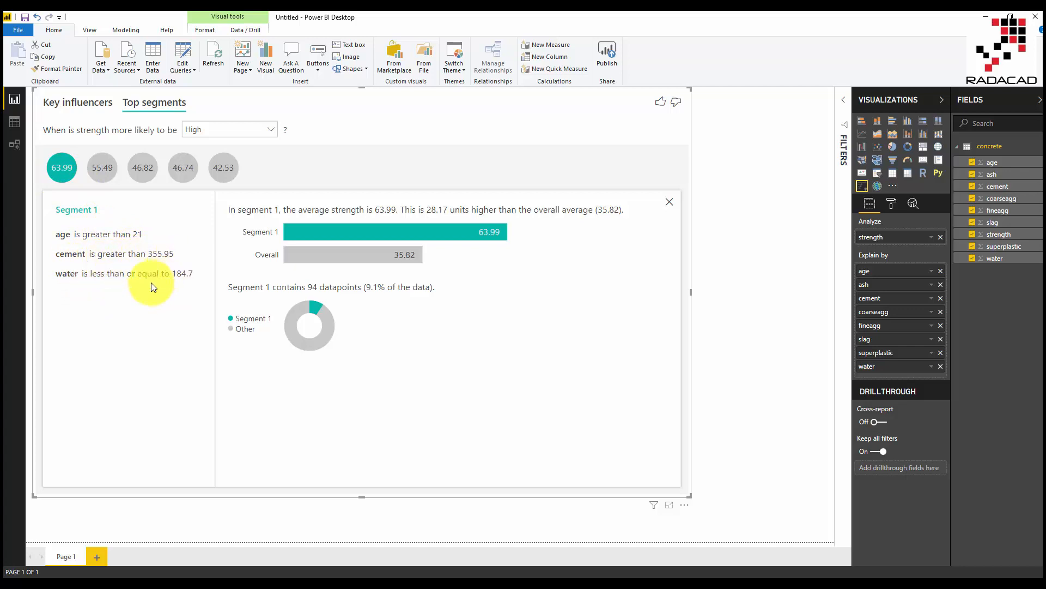
mouse_move(172, 283)
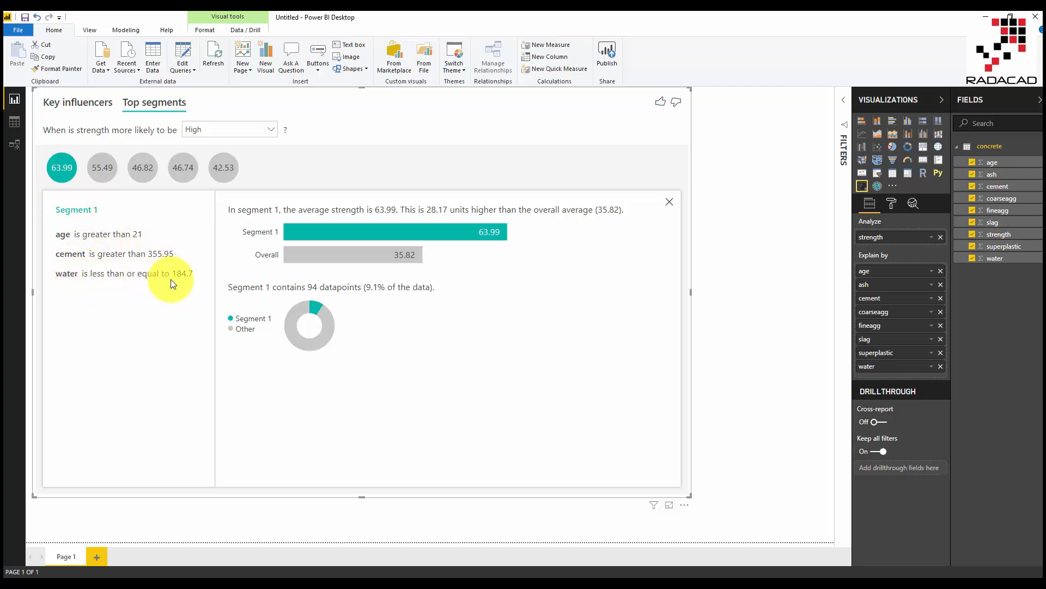
mouse_move(90, 250)
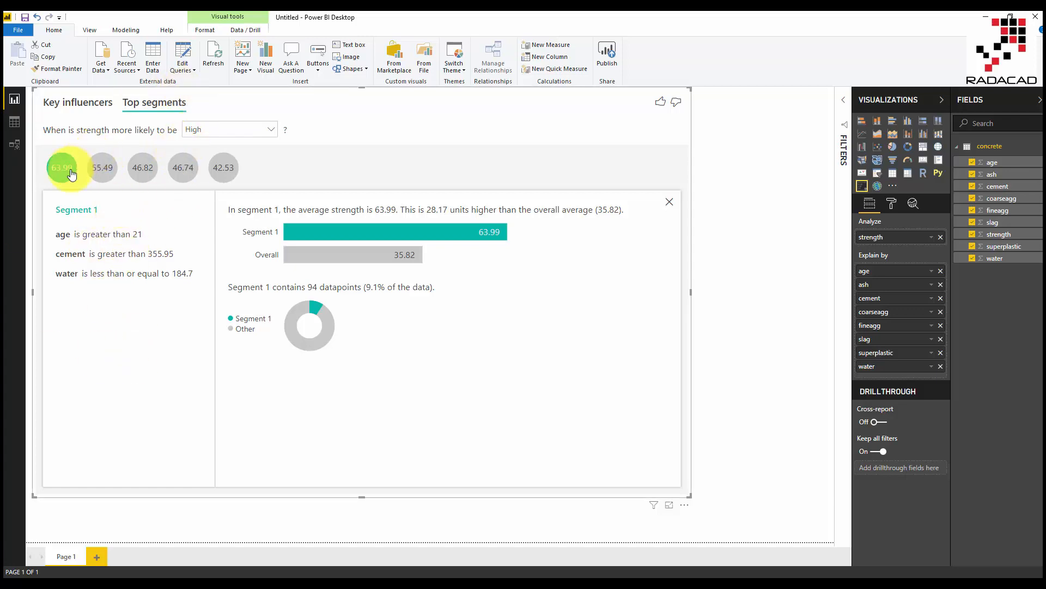
mouse_move(75, 172)
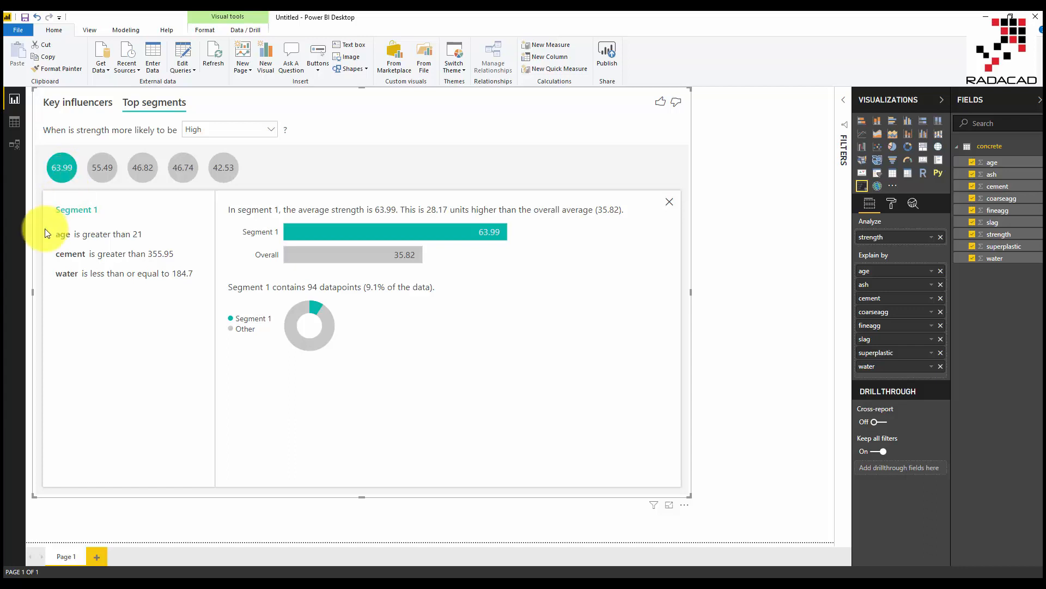
mouse_move(70, 242)
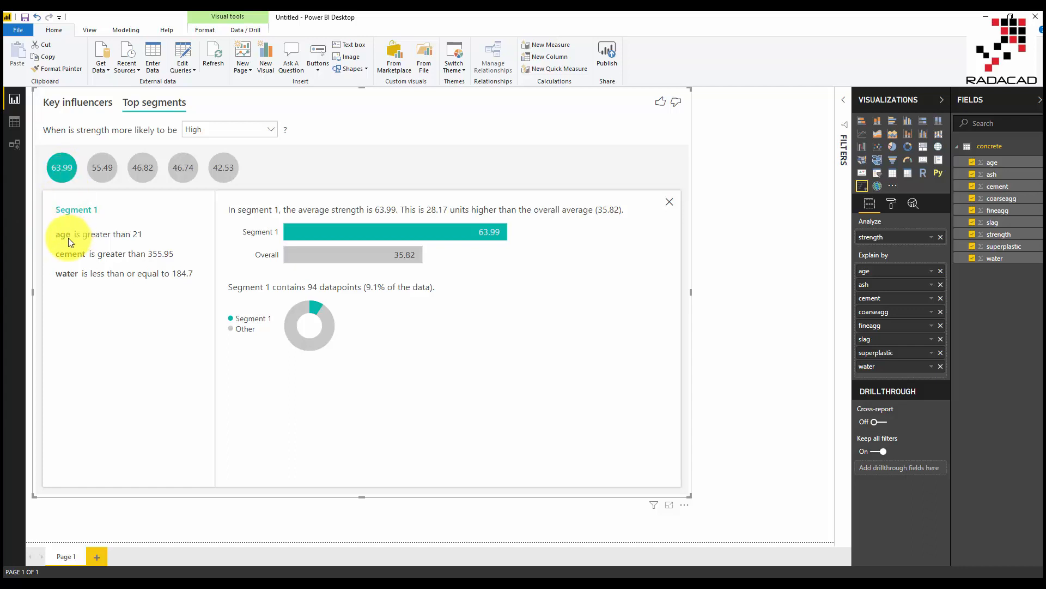
mouse_move(156, 276)
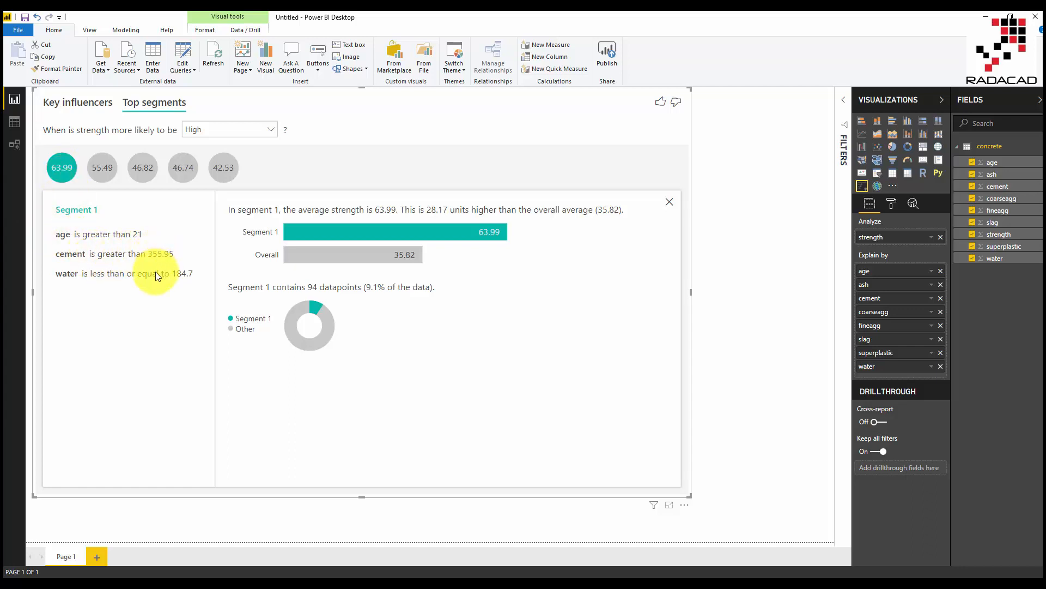
click(101, 167)
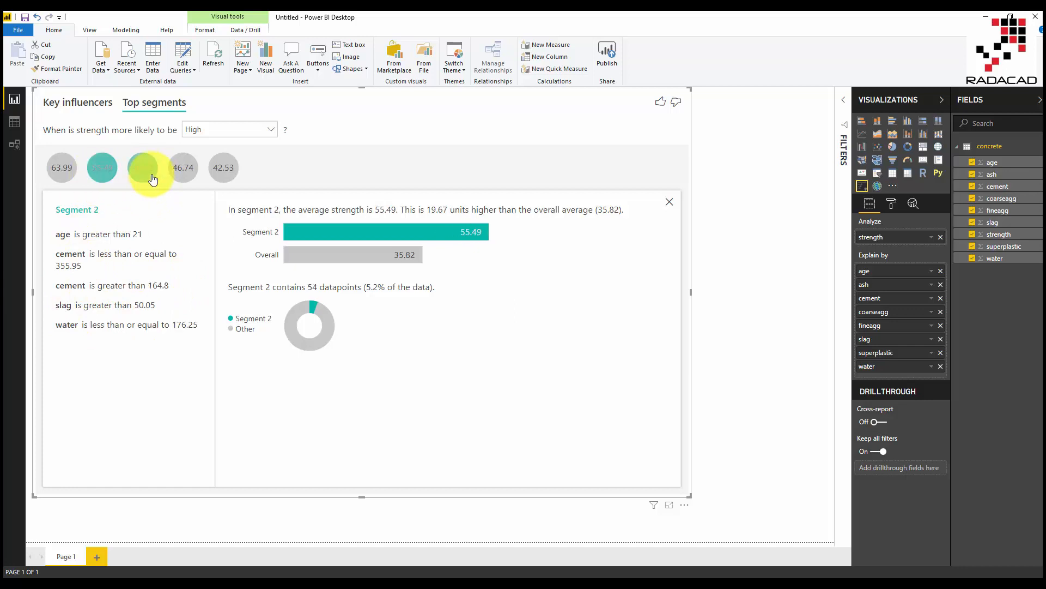
Compare the details of Segments 5, 4, 1 and 2, then close back to all segments.
click(223, 167)
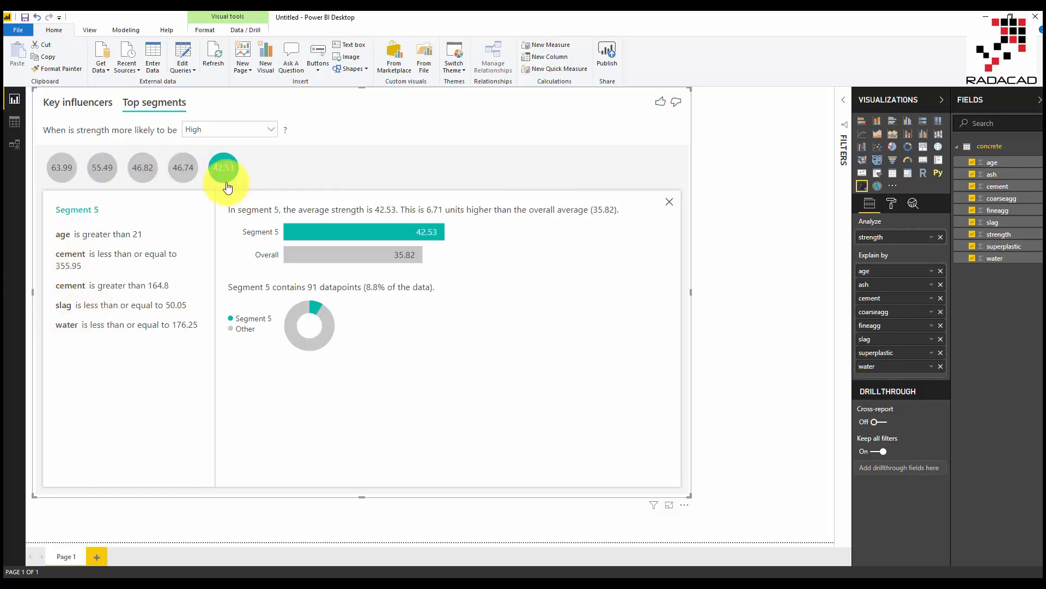
click(182, 167)
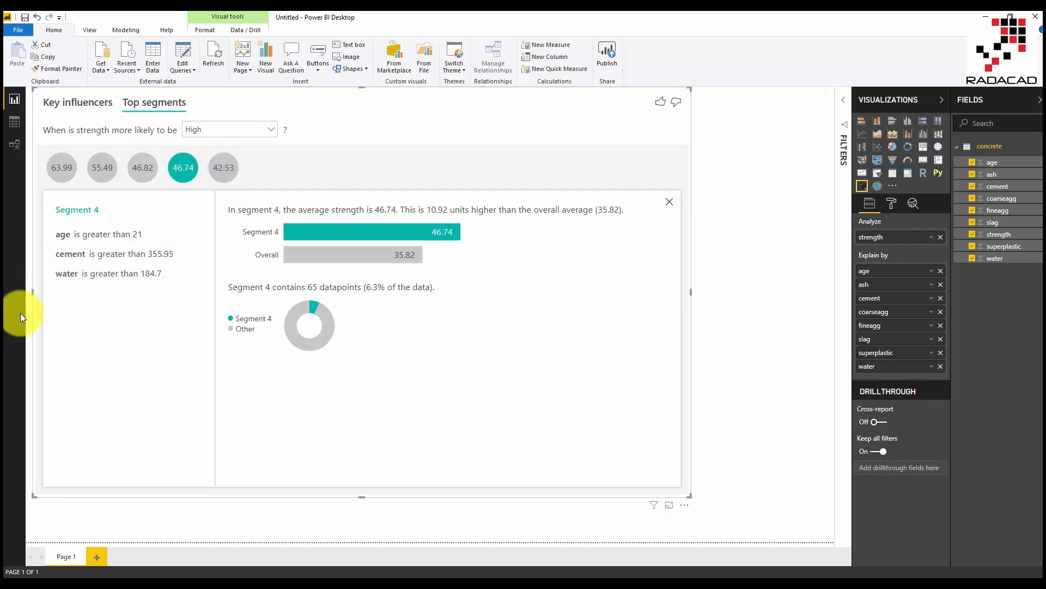
mouse_move(242, 281)
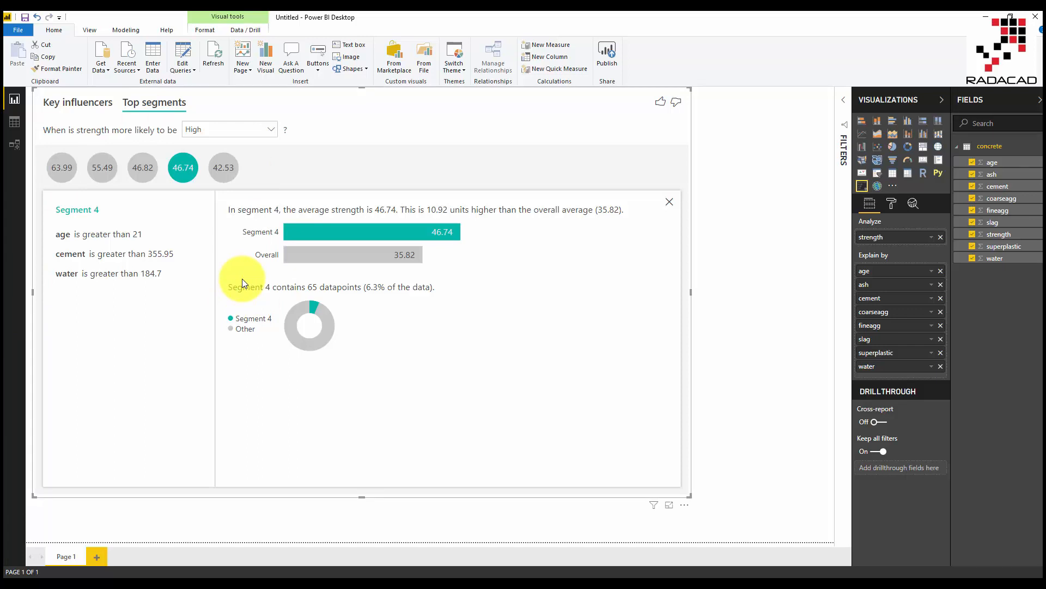
mouse_move(62, 166)
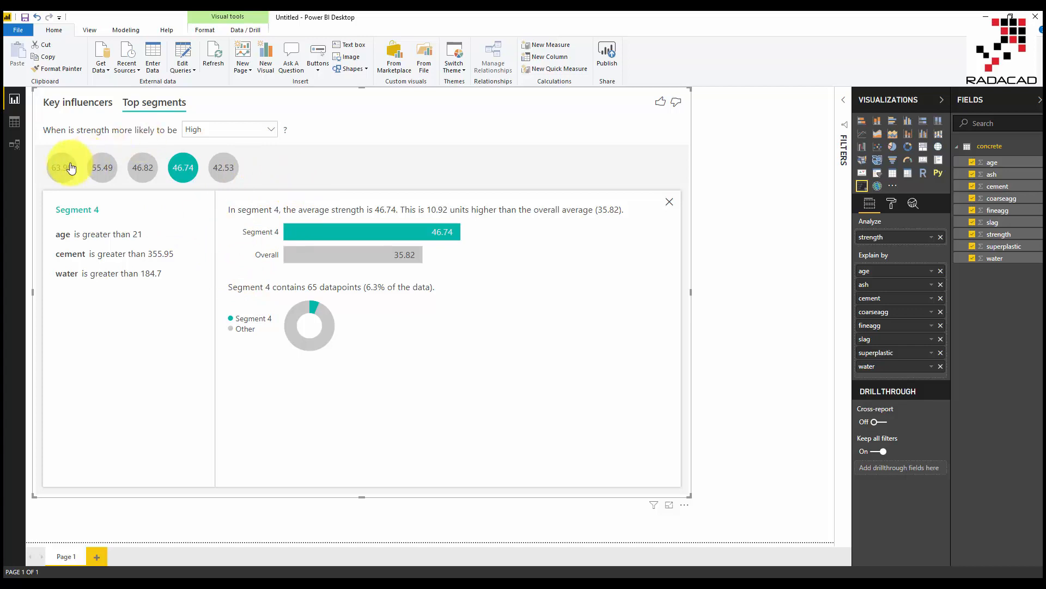
click(62, 167)
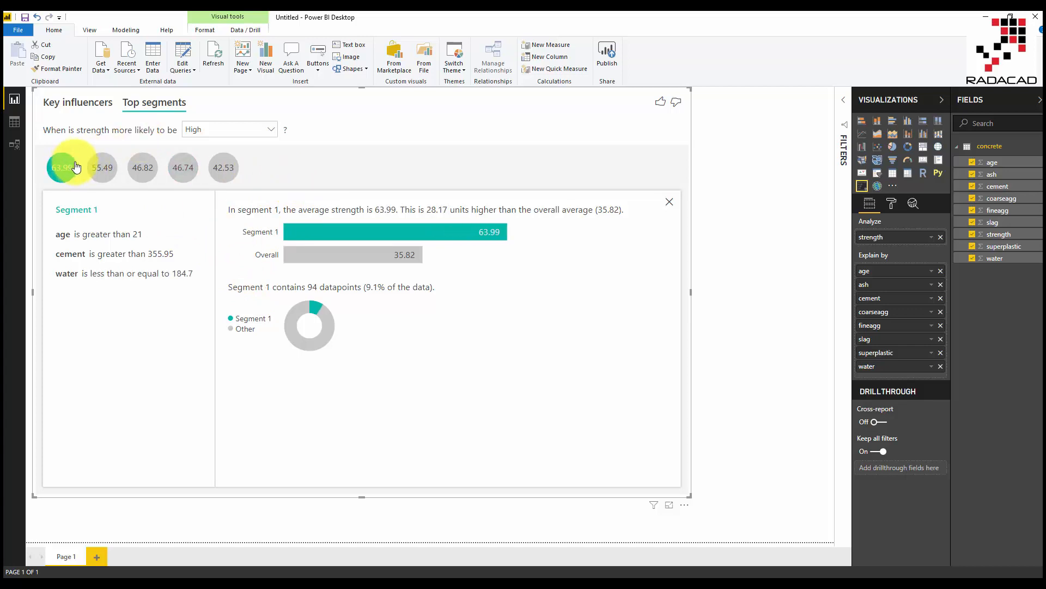
click(101, 167)
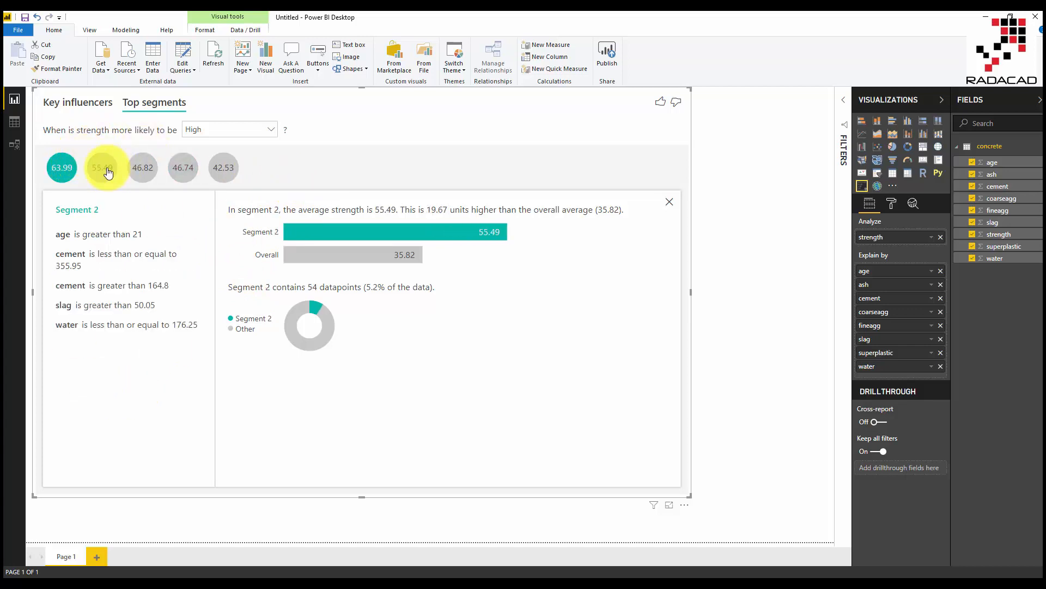
click(101, 167)
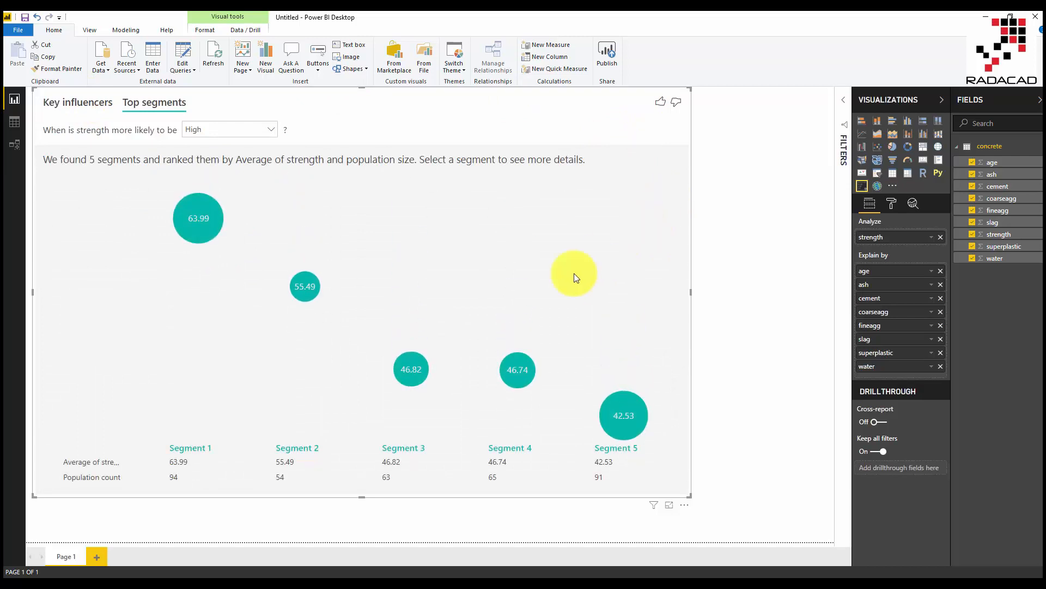
Switch the range slicer from age to strength and set it to 47.28–284.32.
click(77, 102)
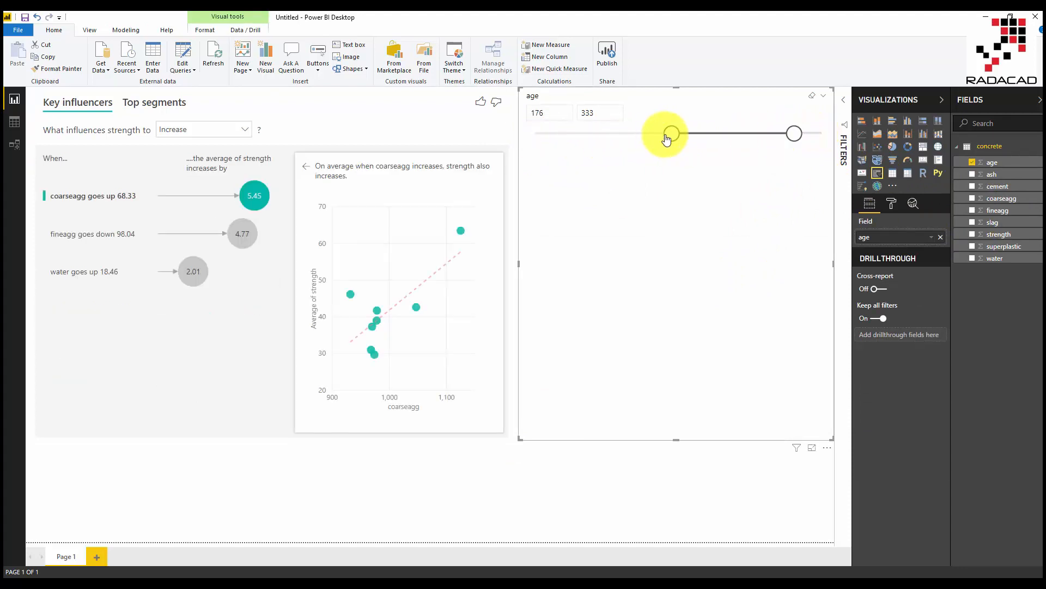
drag(664, 133, 561, 133)
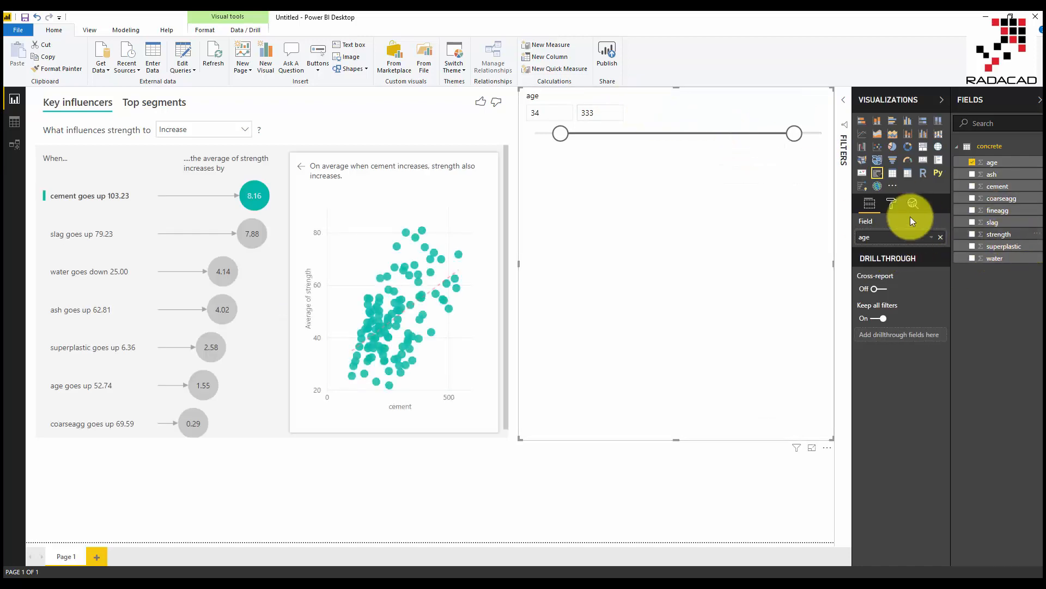
click(999, 234)
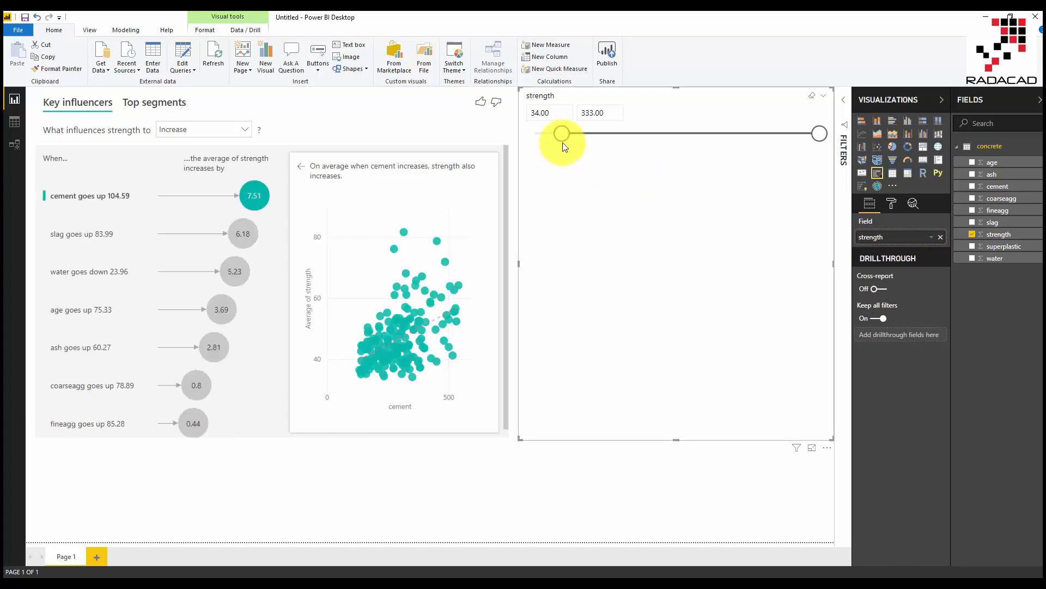
drag(561, 133, 717, 133)
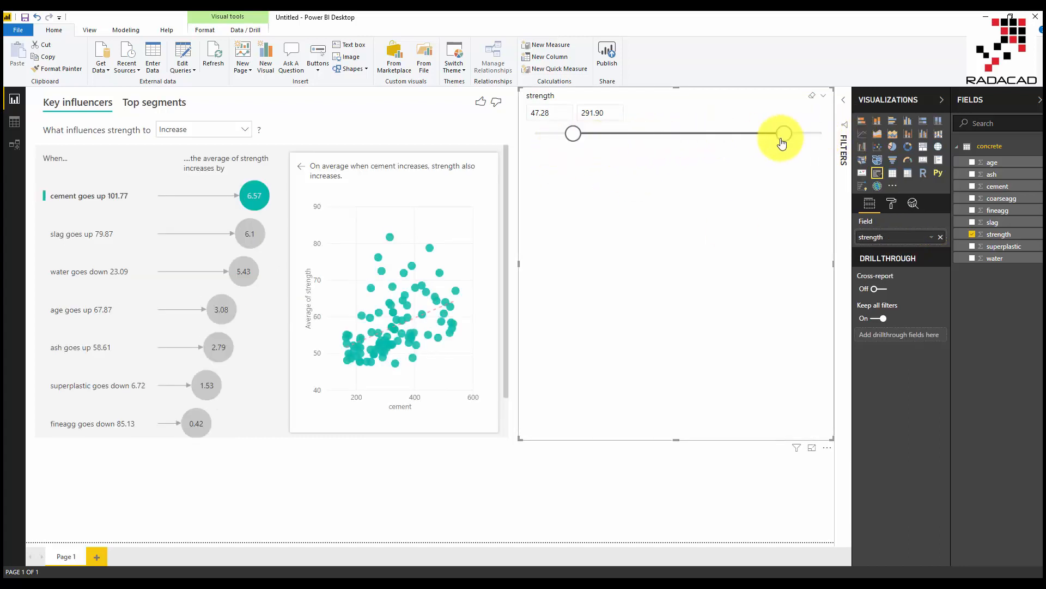
drag(783, 133, 820, 134)
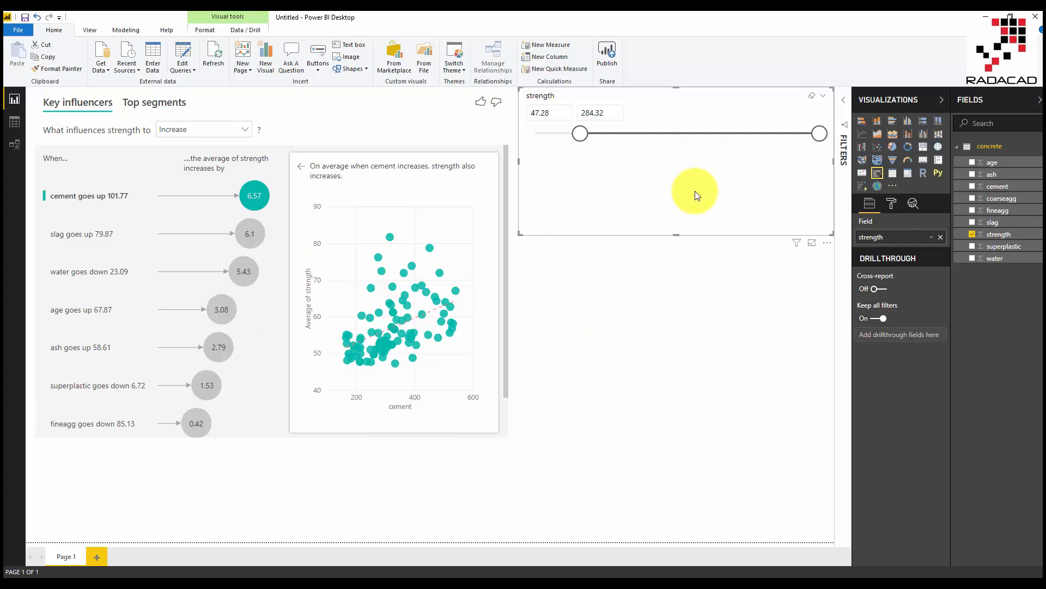
Add Page 2 and load cancerData.csv through Get Data Text/CSV.
click(96, 556)
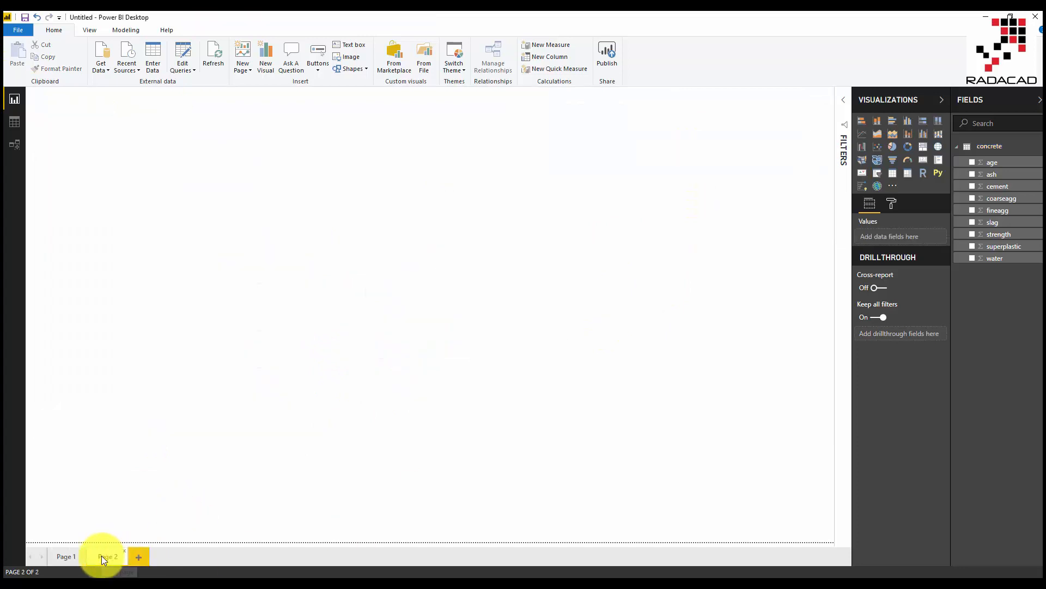
click(101, 57)
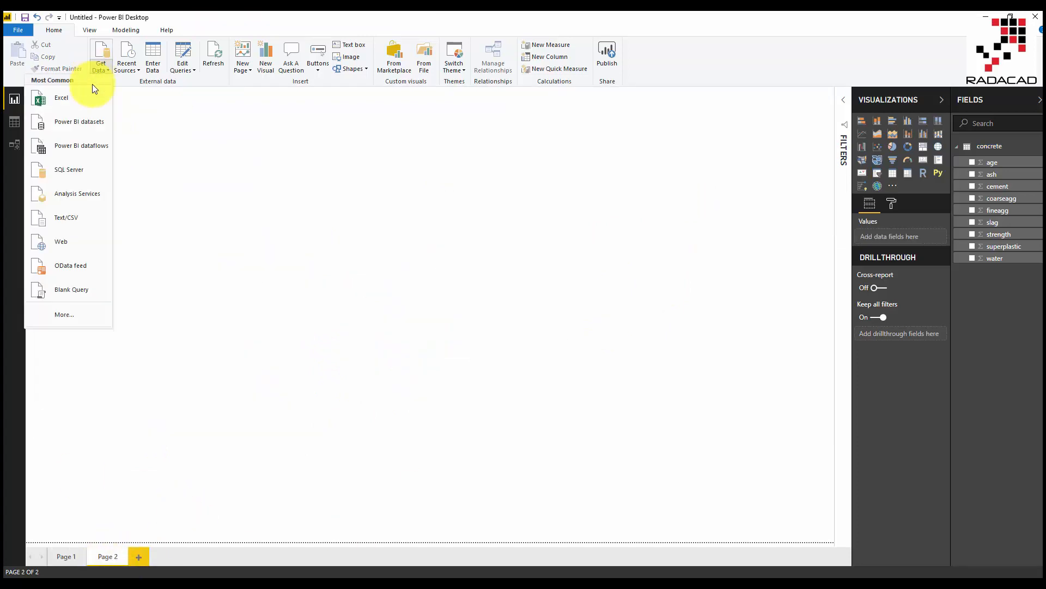
mouse_move(66, 217)
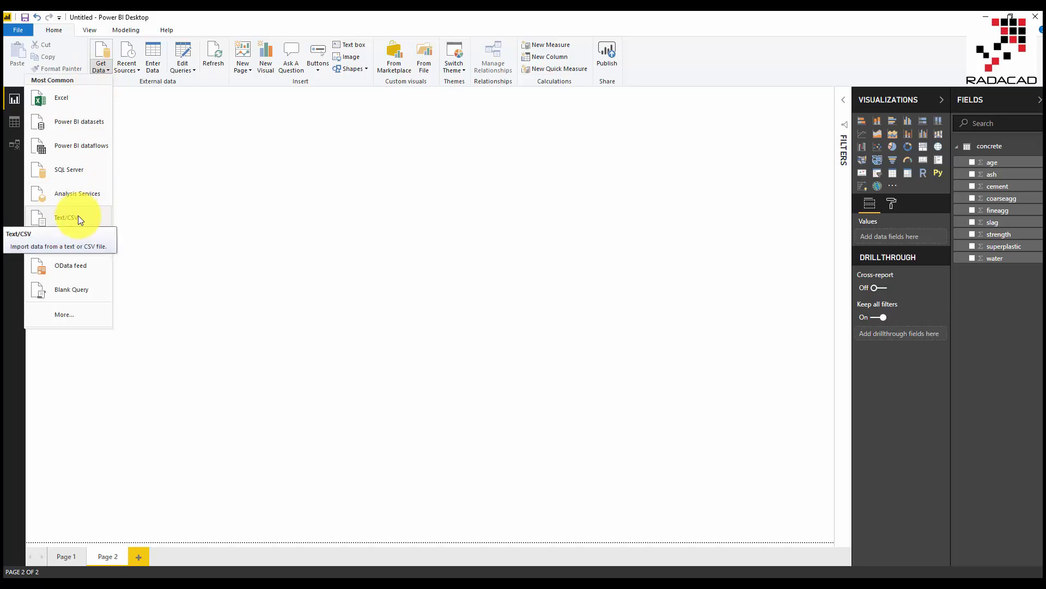
click(65, 217)
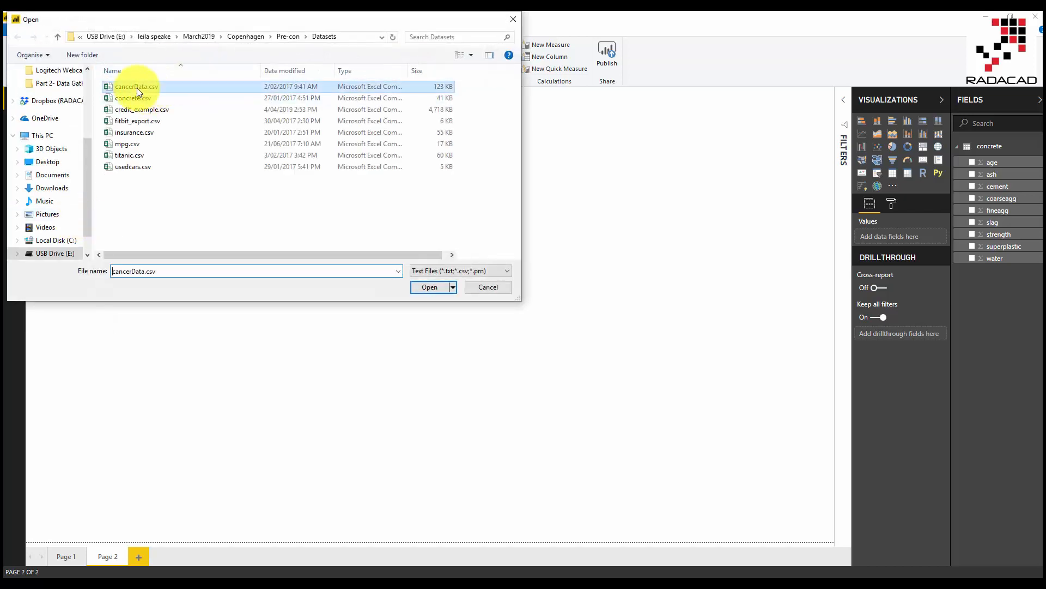
click(428, 287)
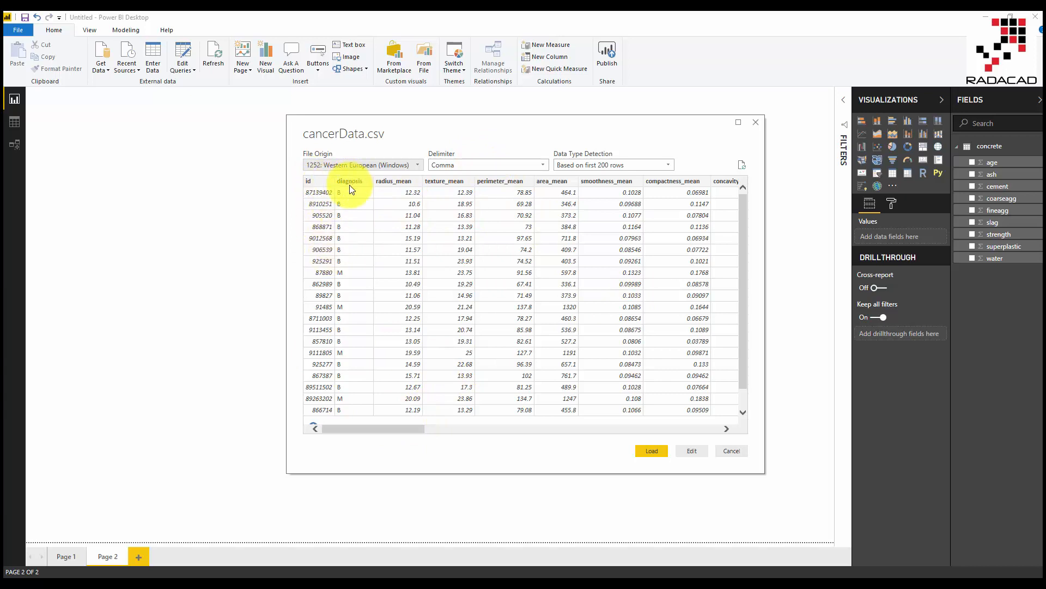
mouse_move(346, 279)
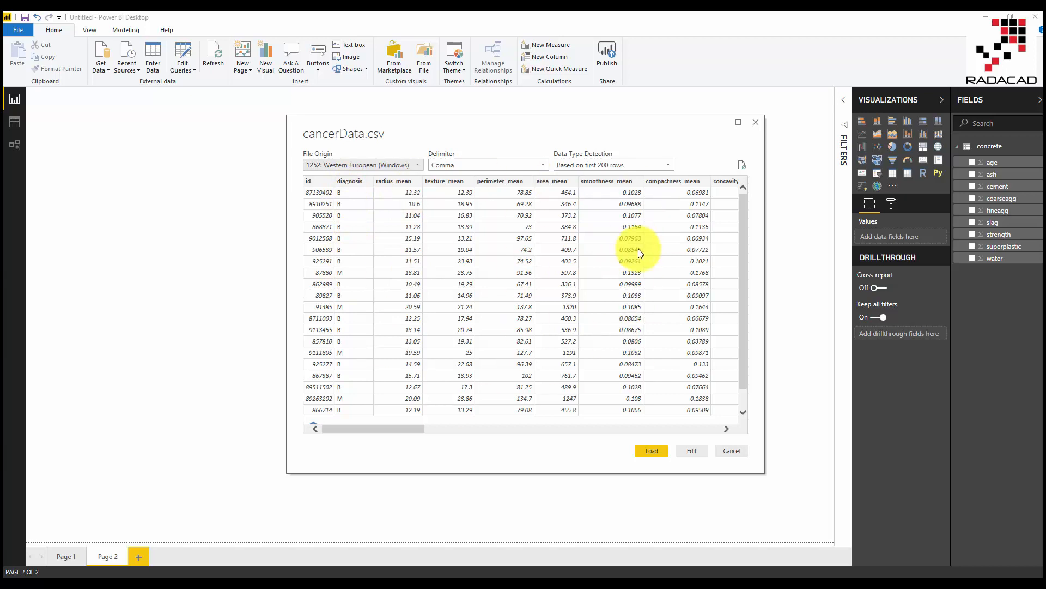
click(650, 451)
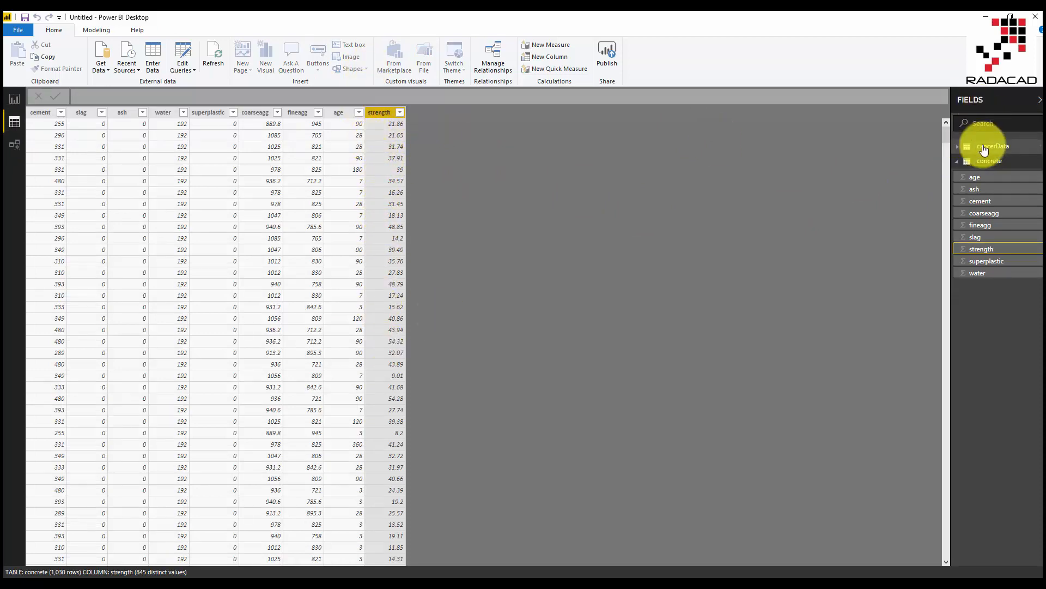
Check the cancerData rows, then add area_mean to explain diagnosis B on Page 2.
click(993, 146)
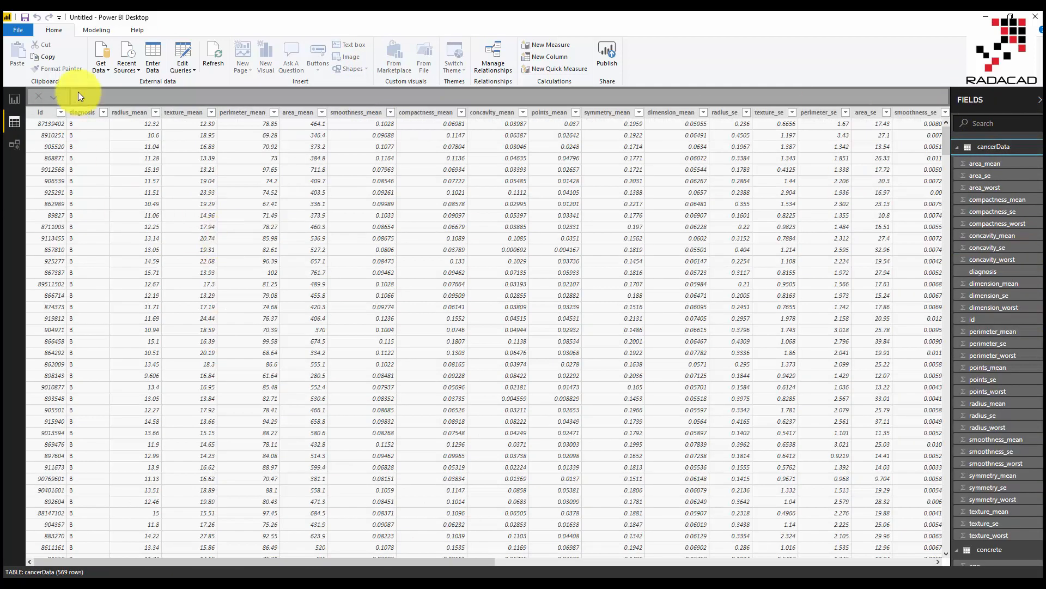
click(81, 111)
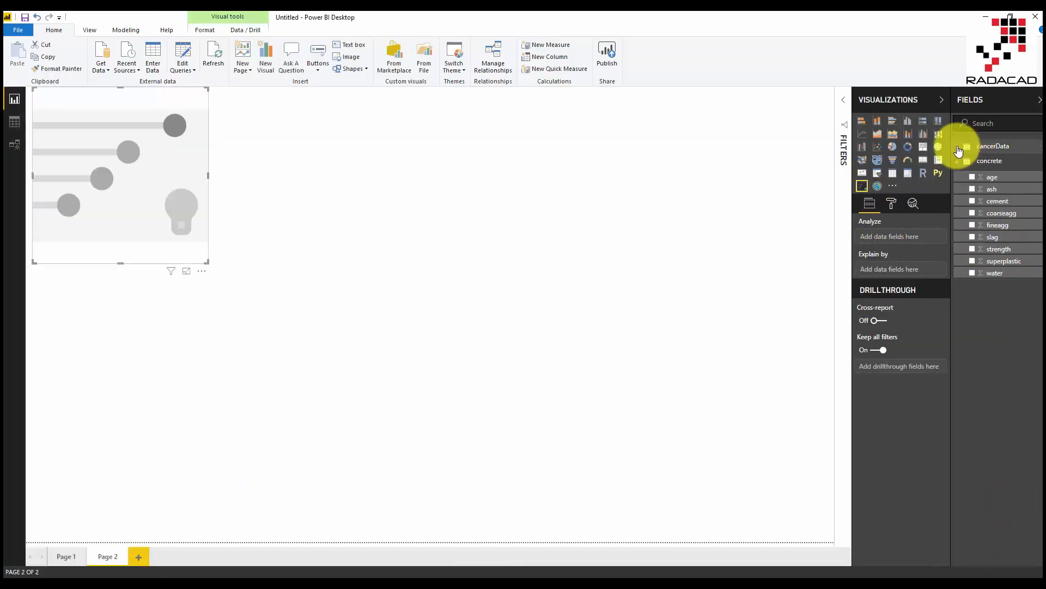
click(992, 145)
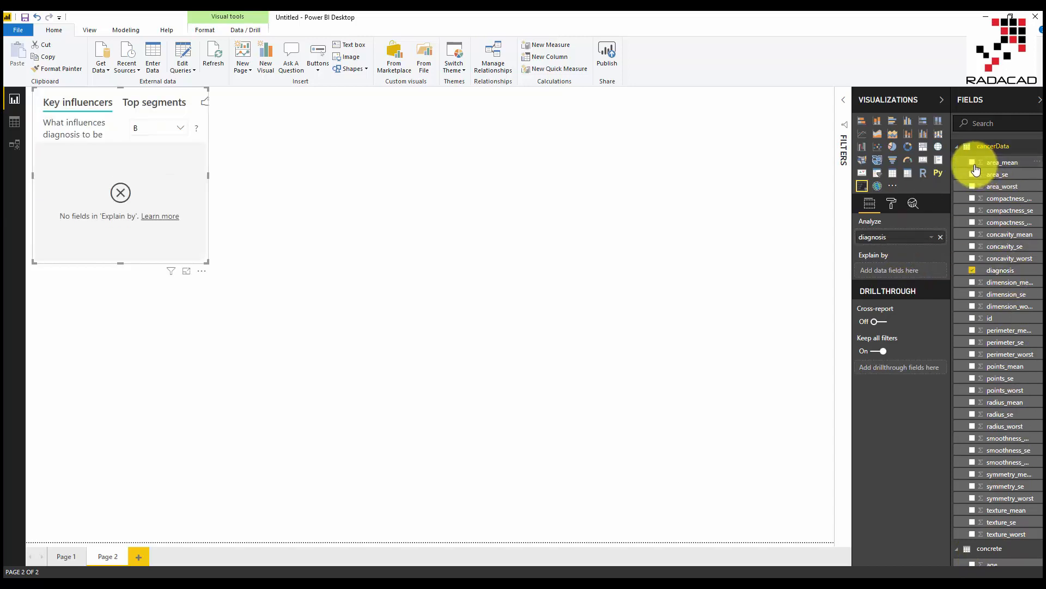
click(1002, 162)
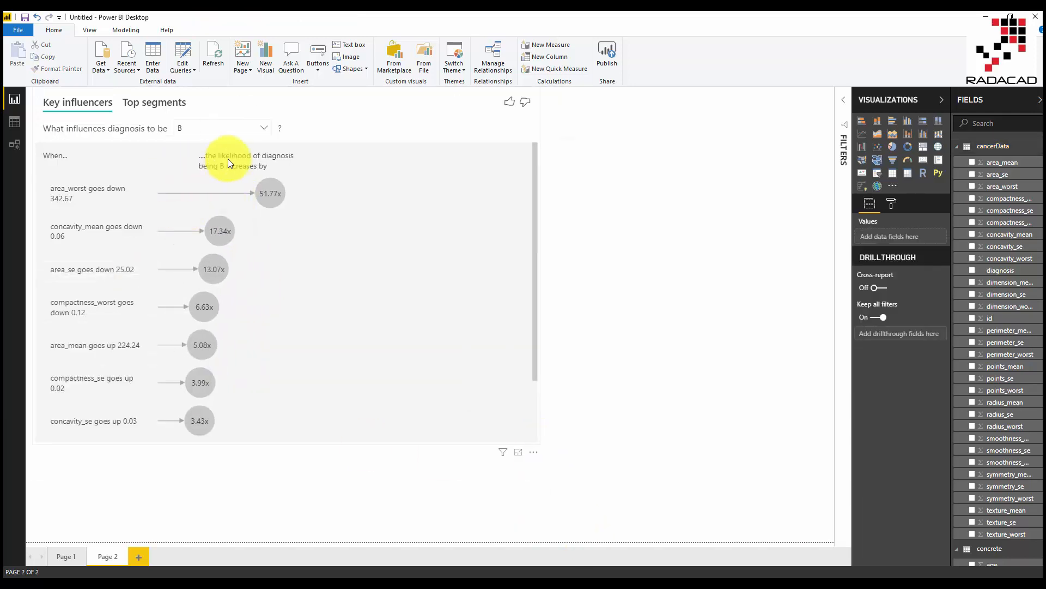
Add more cancer measurements as explanatory fields for diagnosis.
click(270, 192)
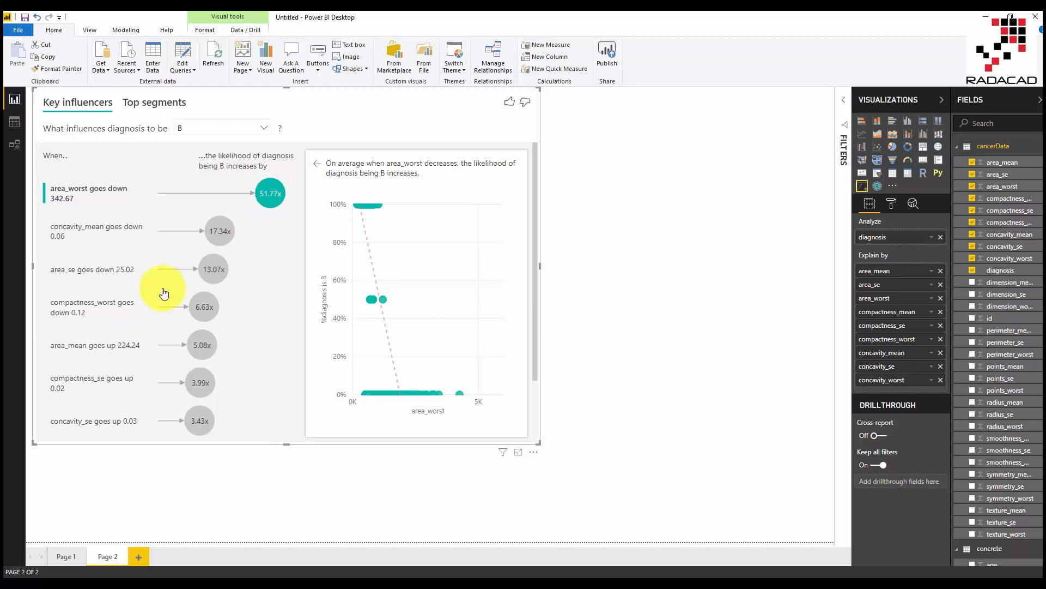
click(219, 230)
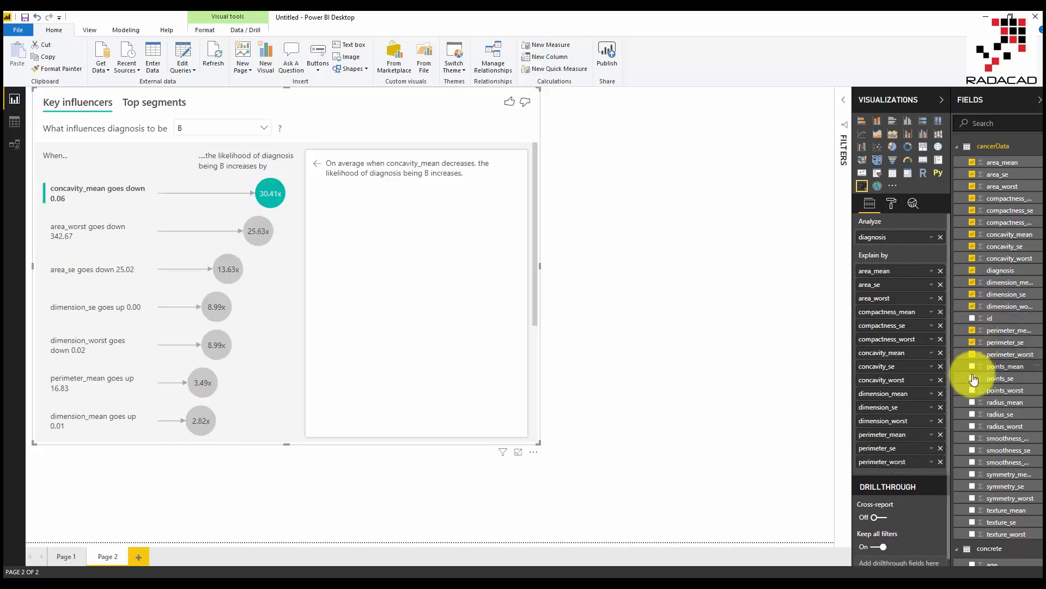
click(972, 366)
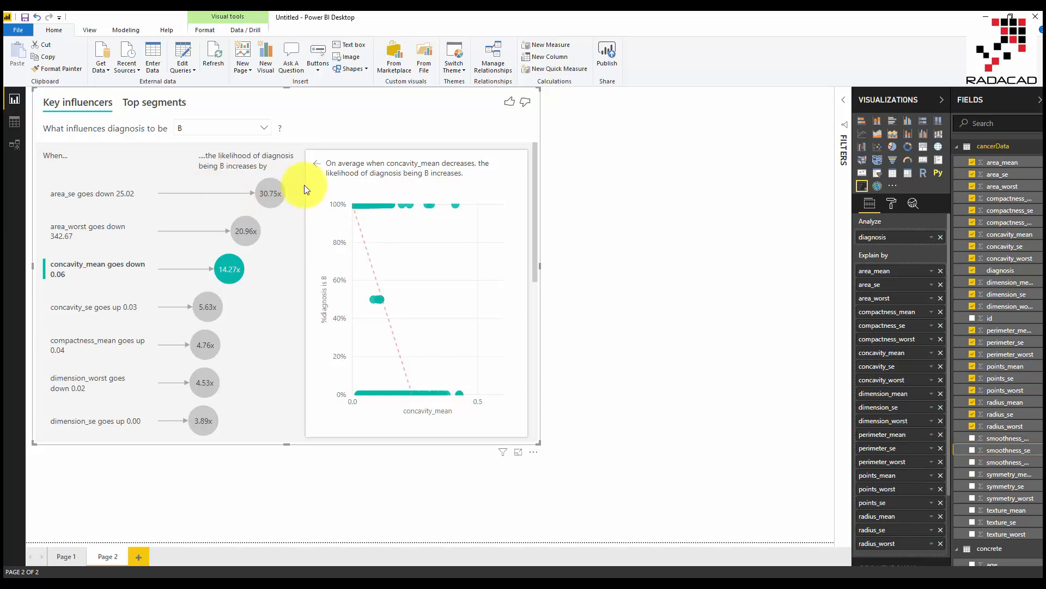
Inspect area_se, switch the analysed diagnosis to M, and view radius_worst's detail.
click(269, 193)
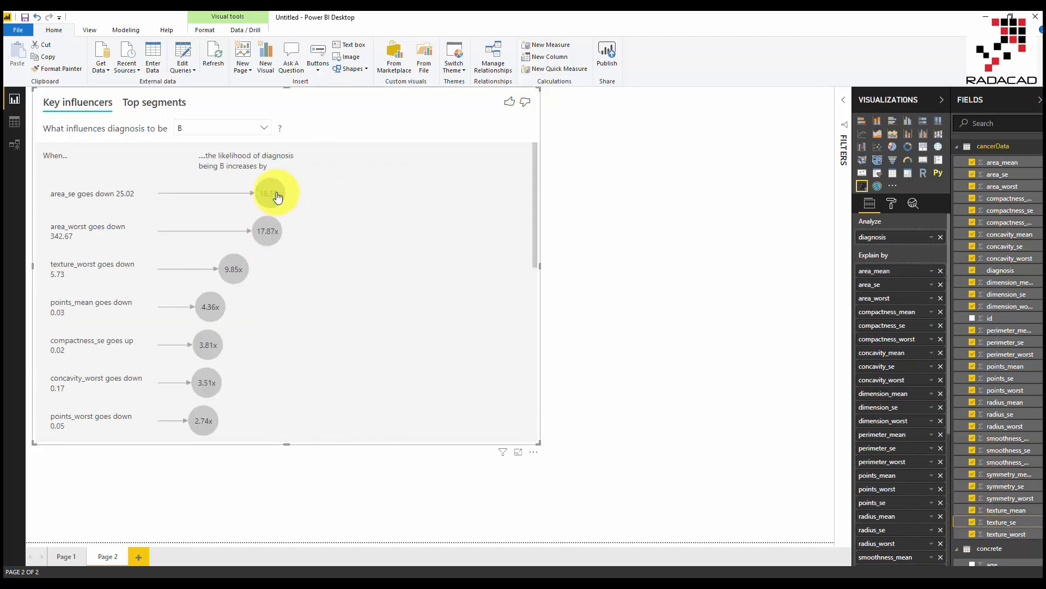
click(270, 193)
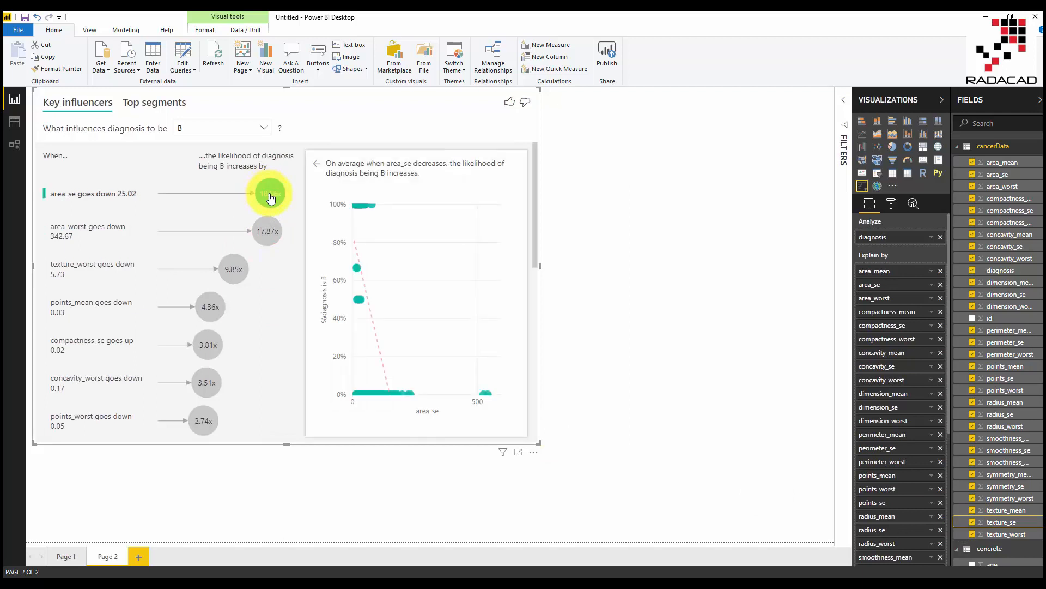
click(266, 236)
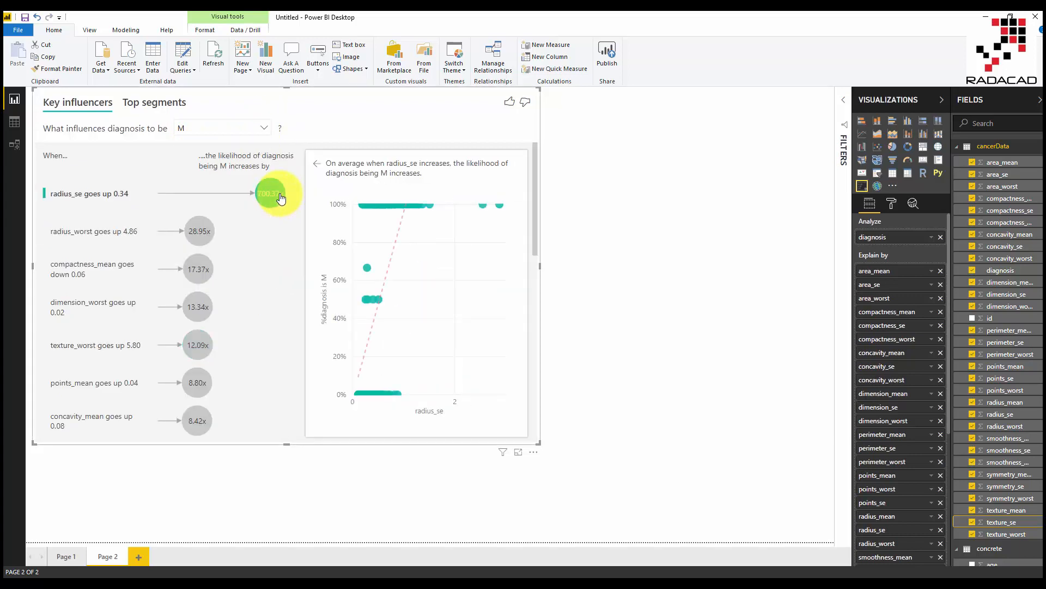
click(198, 231)
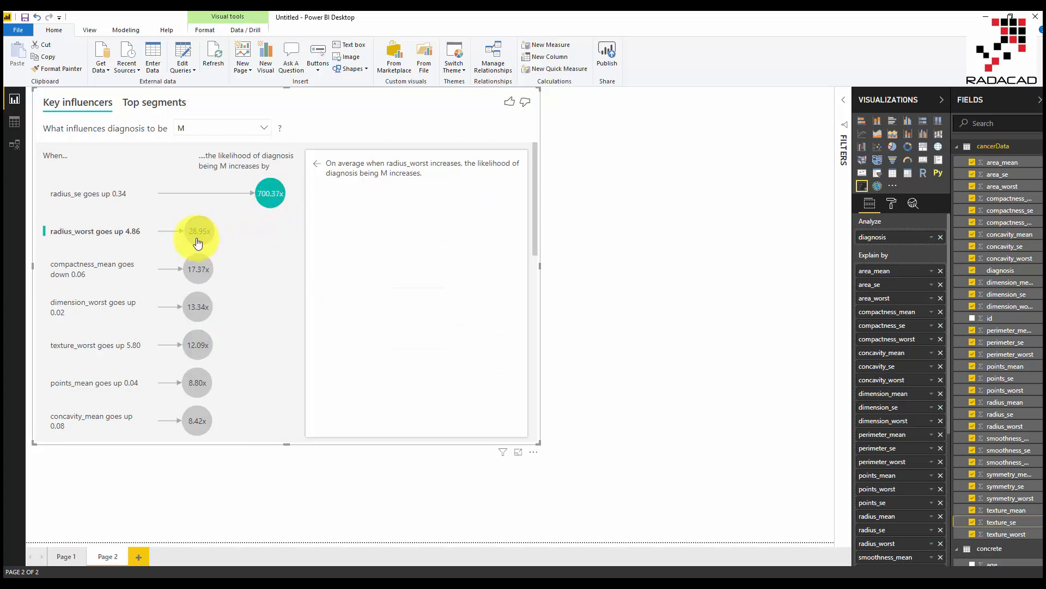
View top segments for diagnosis M, switch to B, and return to key influencers.
click(154, 102)
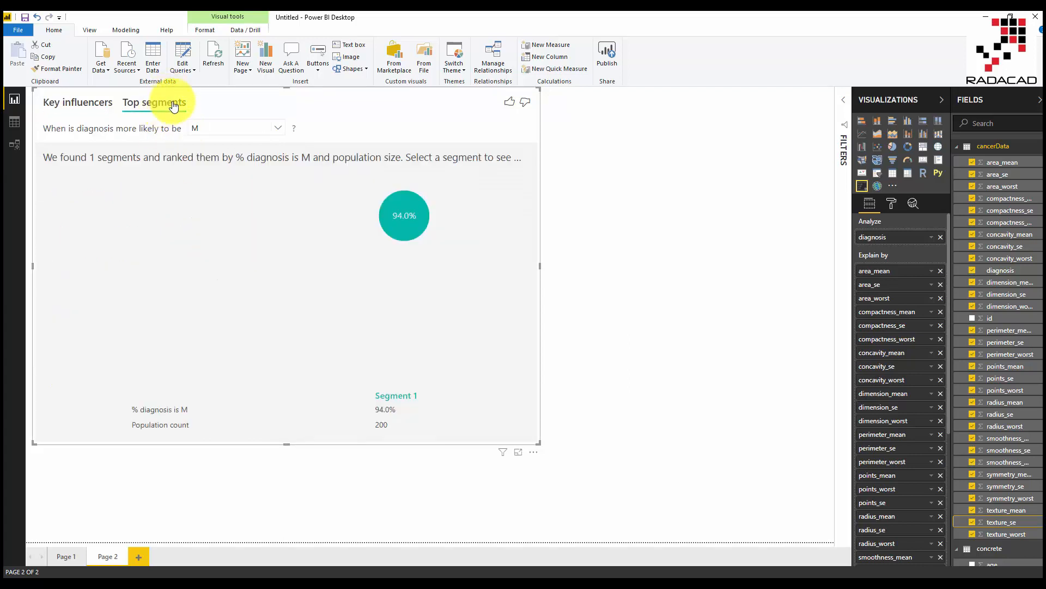
click(77, 102)
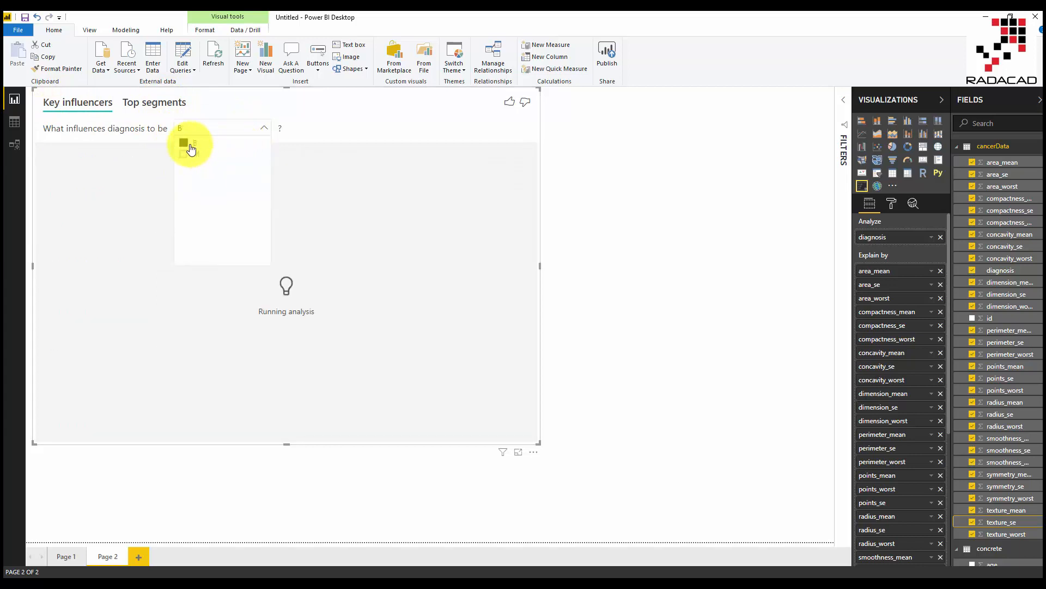
click(154, 102)
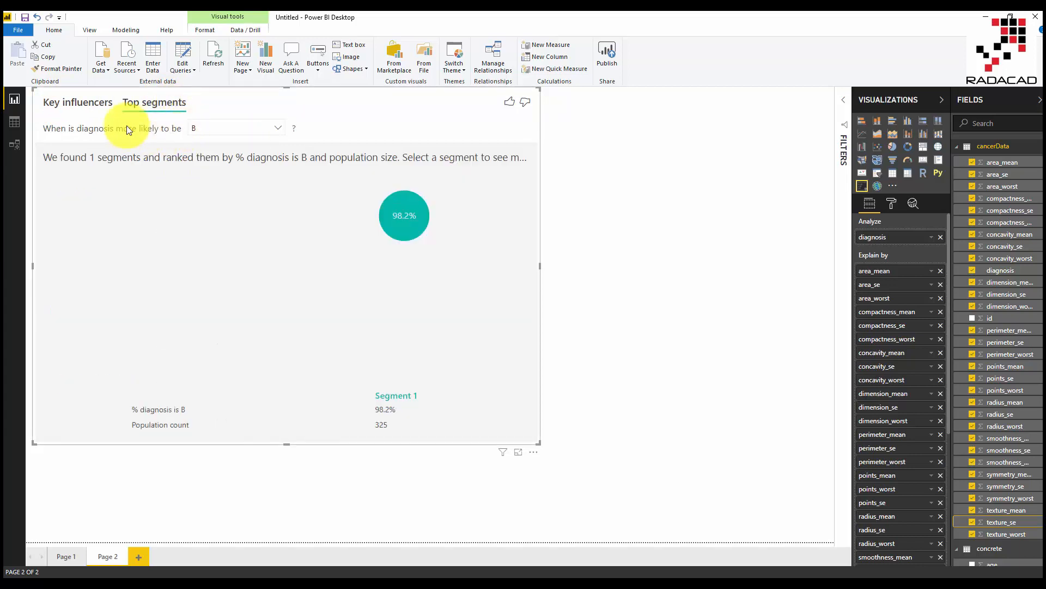
click(78, 102)
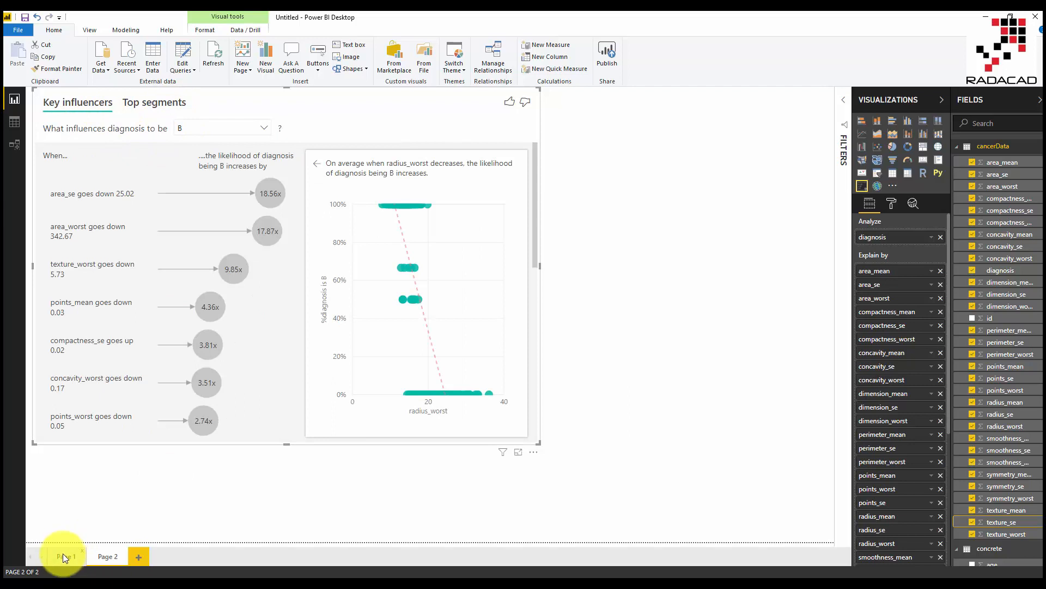
Return to Page 1 with the strength influencers led by cement at 6.57.
click(65, 556)
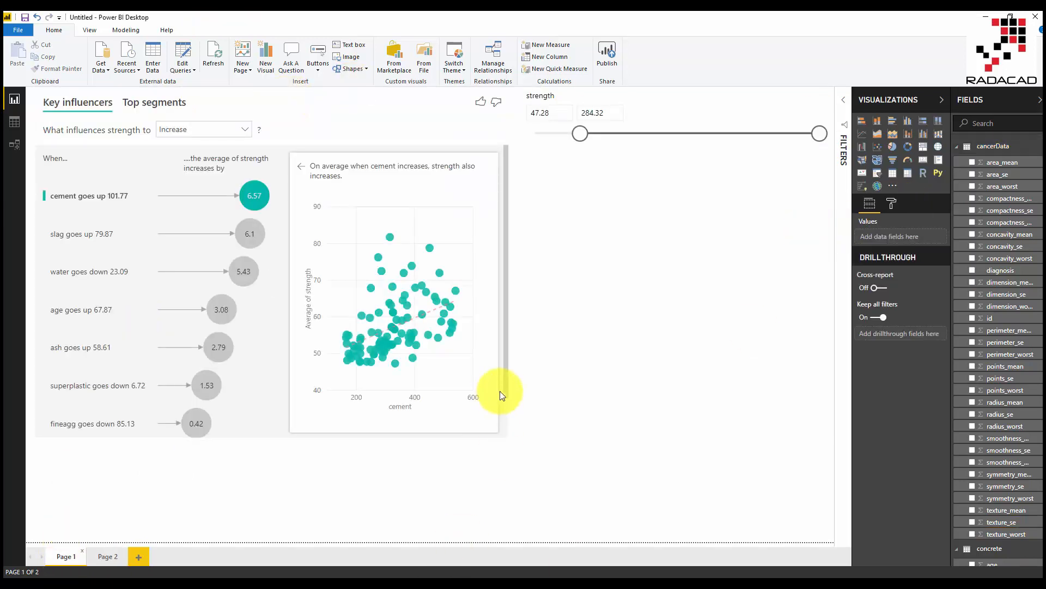
mouse_move(454, 290)
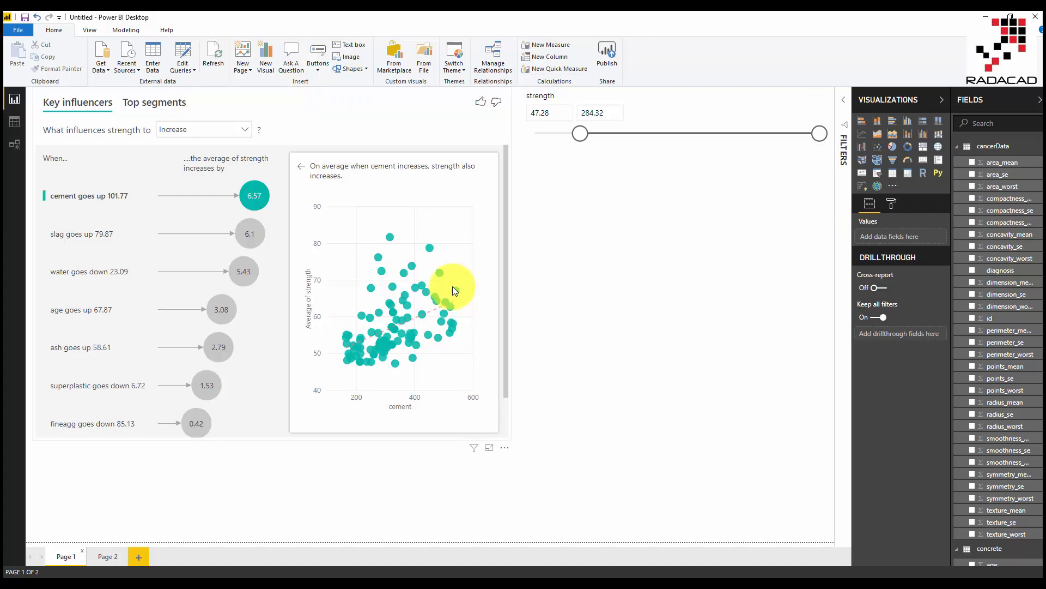
mouse_move(442, 296)
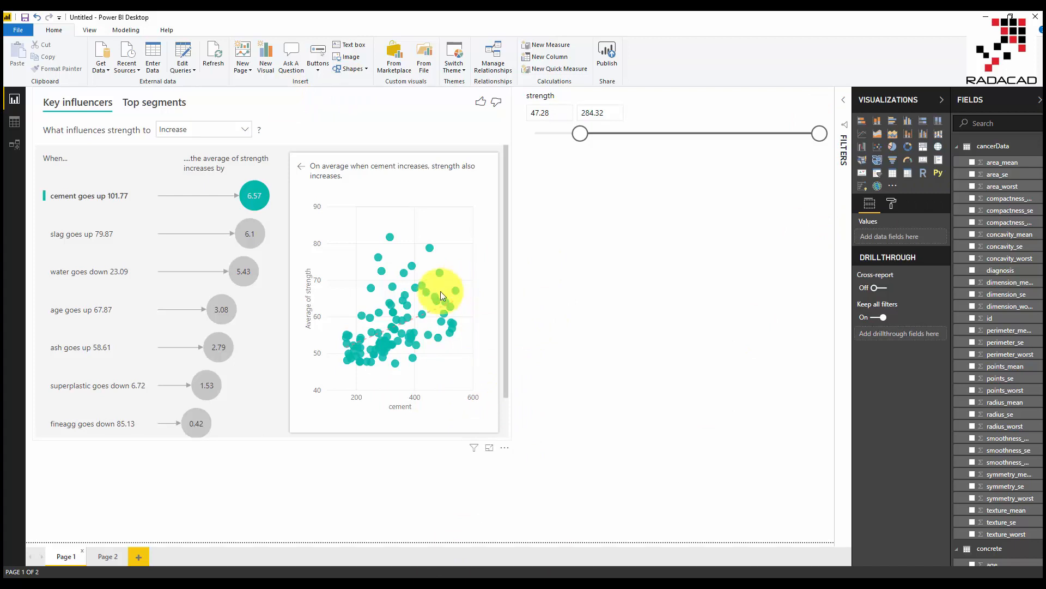